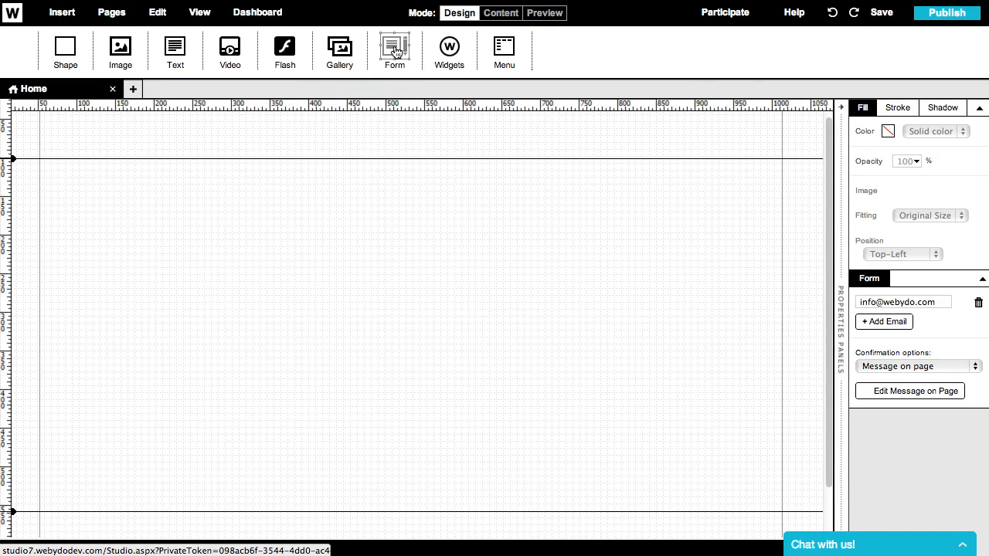
Drop a blank contact form with only a Send button onto the home page canvas
{"action": "left_click", "coordinate": [396, 50]}
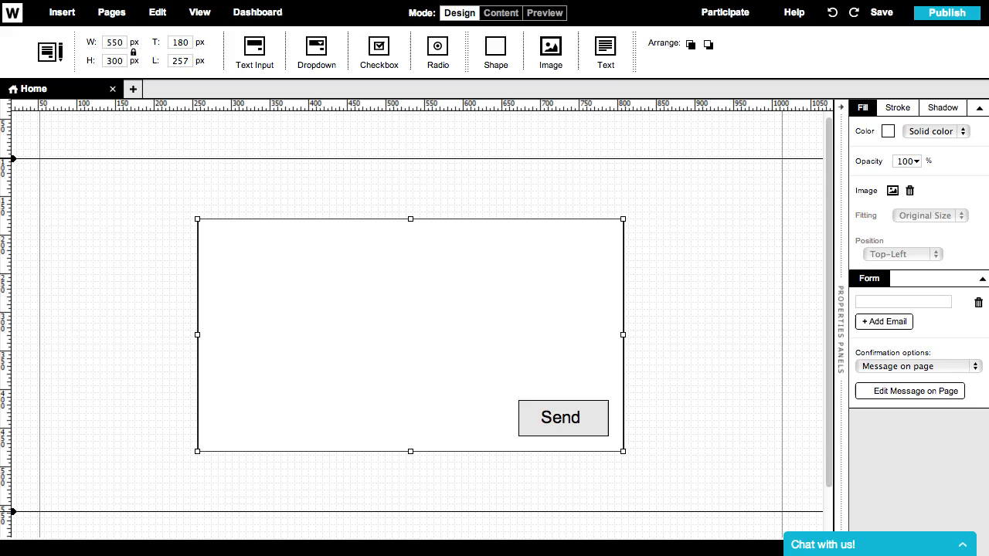
{"action": "mouse_move", "coordinate": [439, 331]}
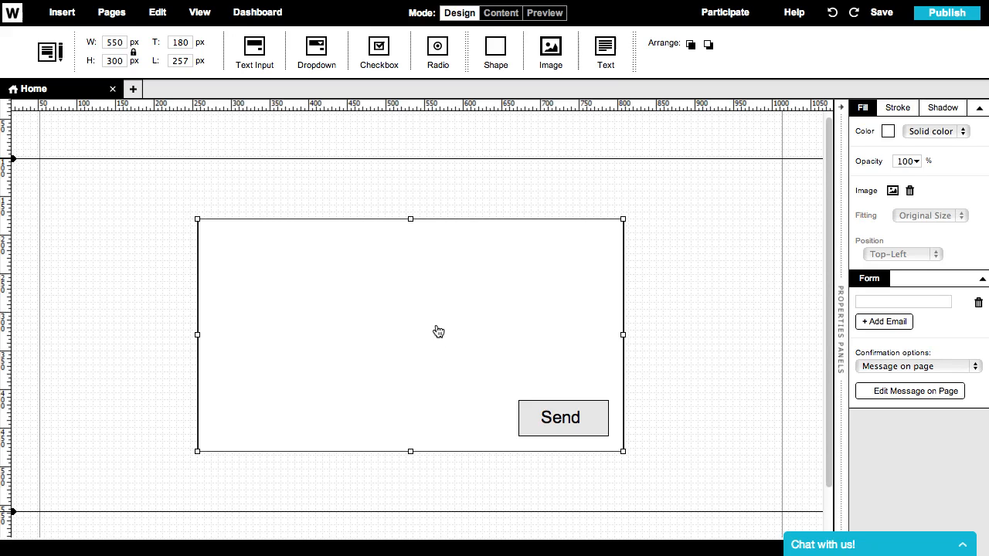
{"action": "mouse_move", "coordinate": [437, 360]}
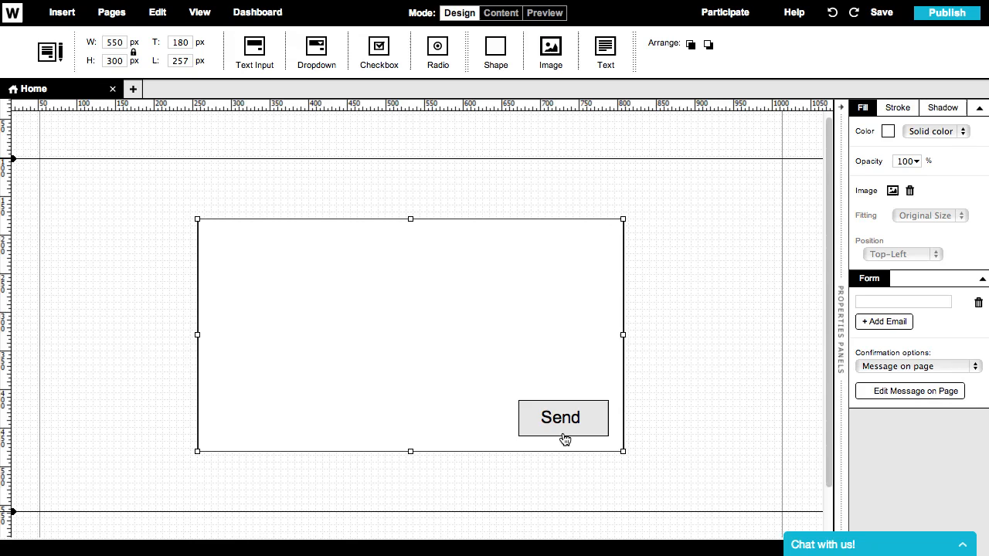
{"action": "mouse_move", "coordinate": [255, 77]}
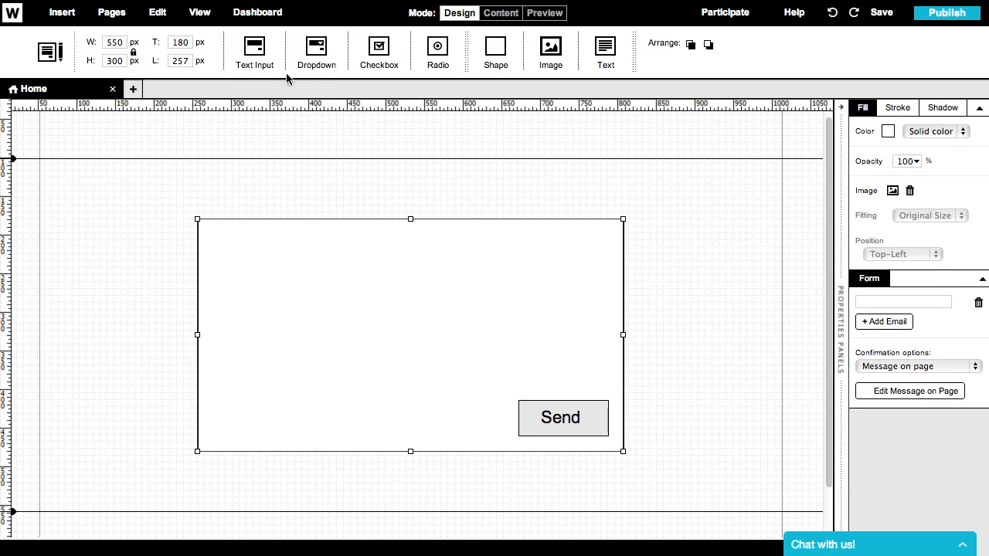
{"action": "mouse_move", "coordinate": [373, 77]}
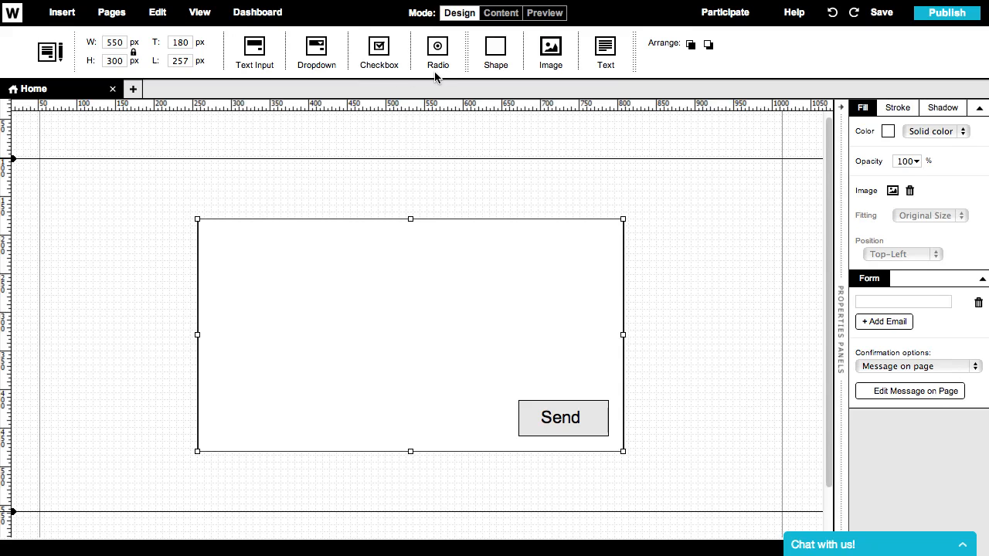
{"action": "mouse_move", "coordinate": [495, 78]}
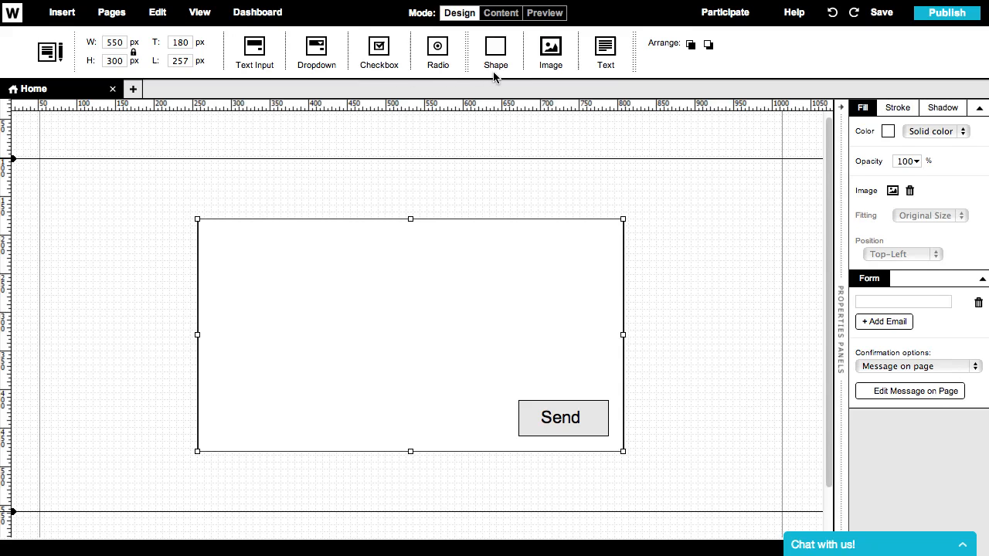
{"action": "mouse_move", "coordinate": [618, 90]}
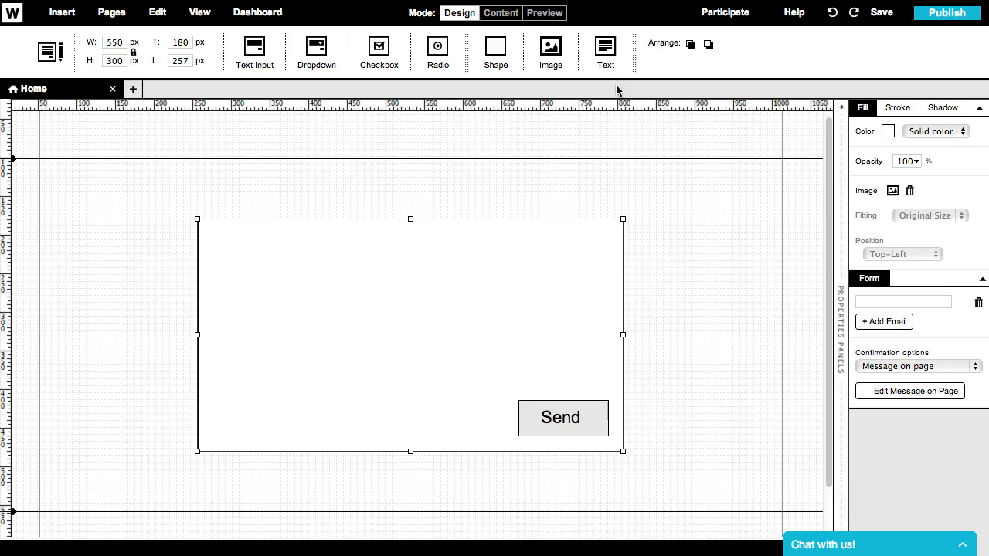
{"action": "mouse_move", "coordinate": [887, 114]}
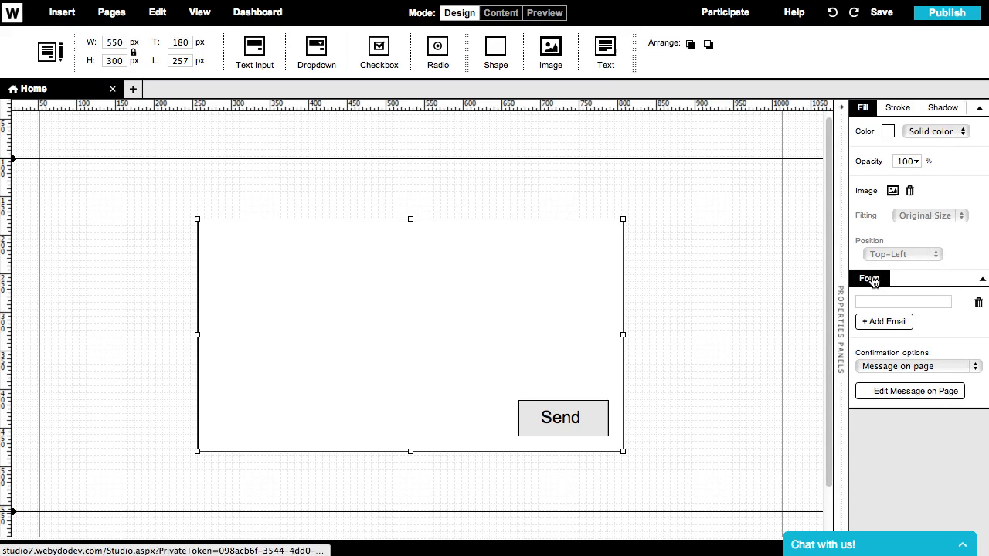
{"action": "mouse_move", "coordinate": [902, 281]}
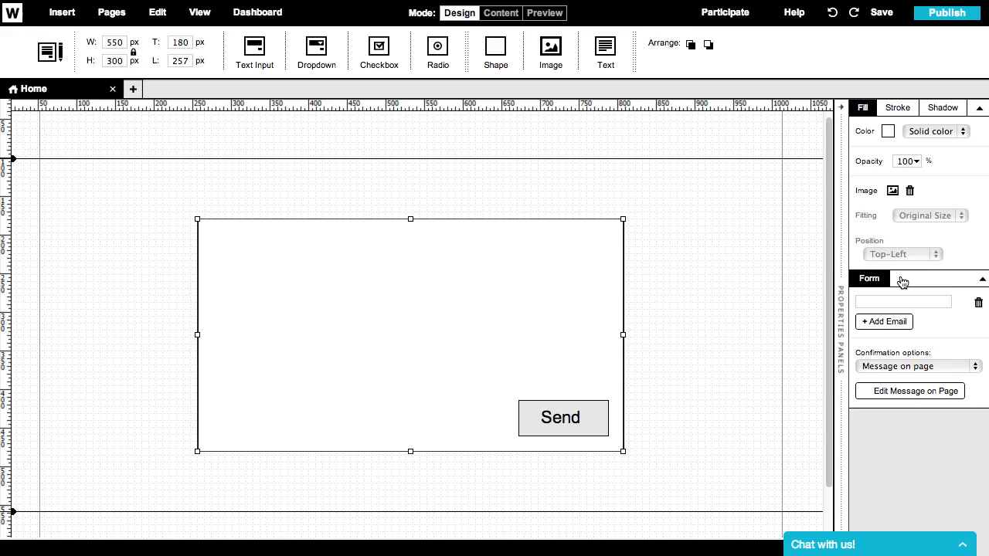
{"action": "left_click", "coordinate": [902, 302]}
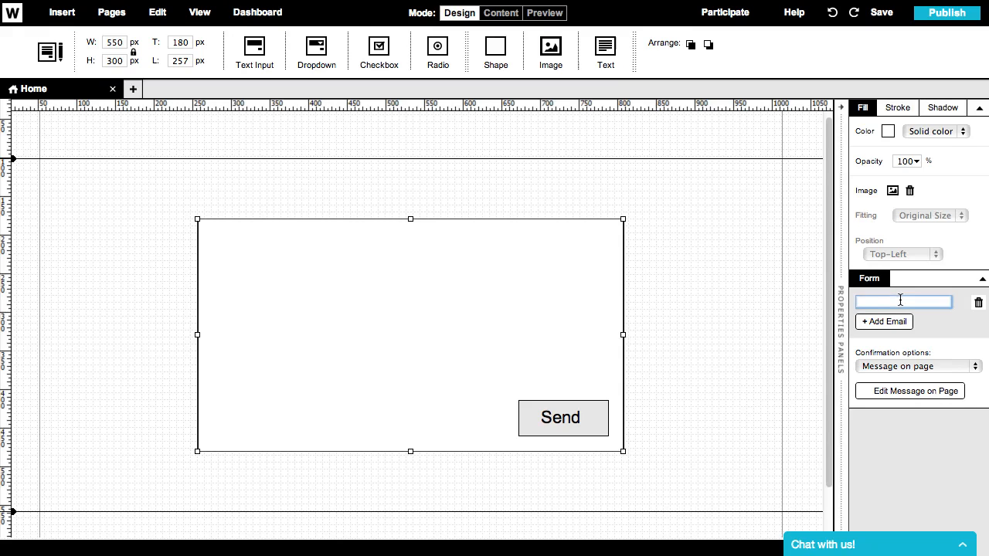
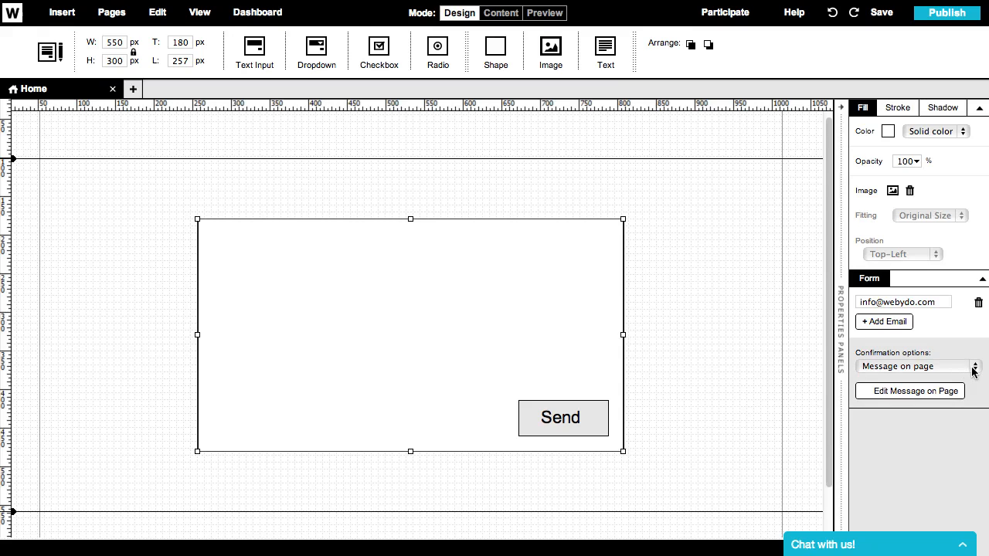
{"action": "left_click", "coordinate": [973, 366]}
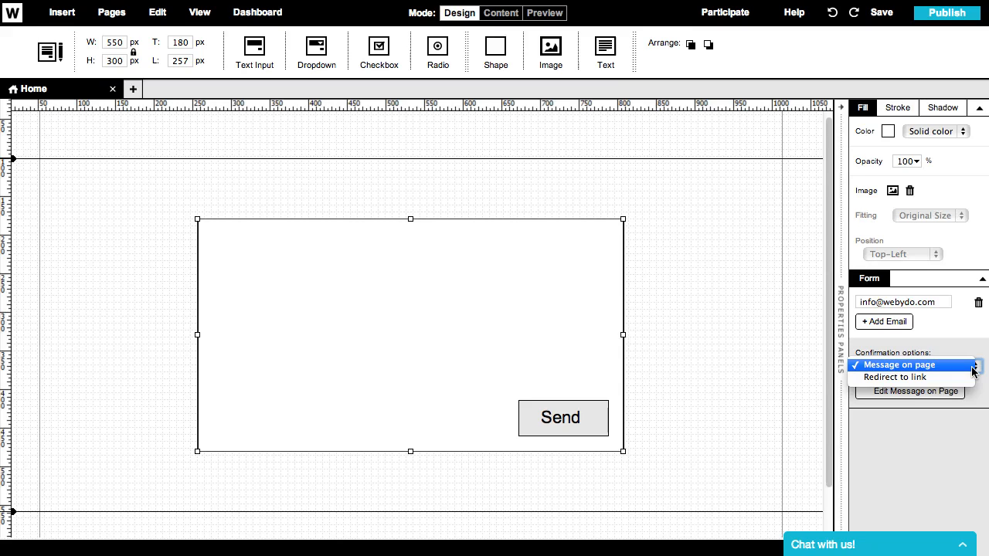
{"action": "left_click", "coordinate": [918, 365]}
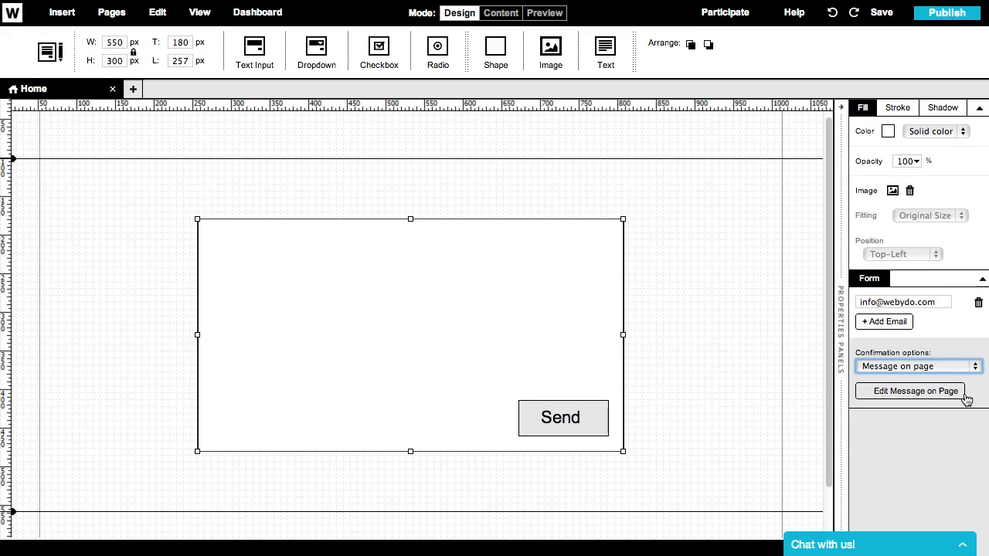
{"action": "mouse_move", "coordinate": [944, 396]}
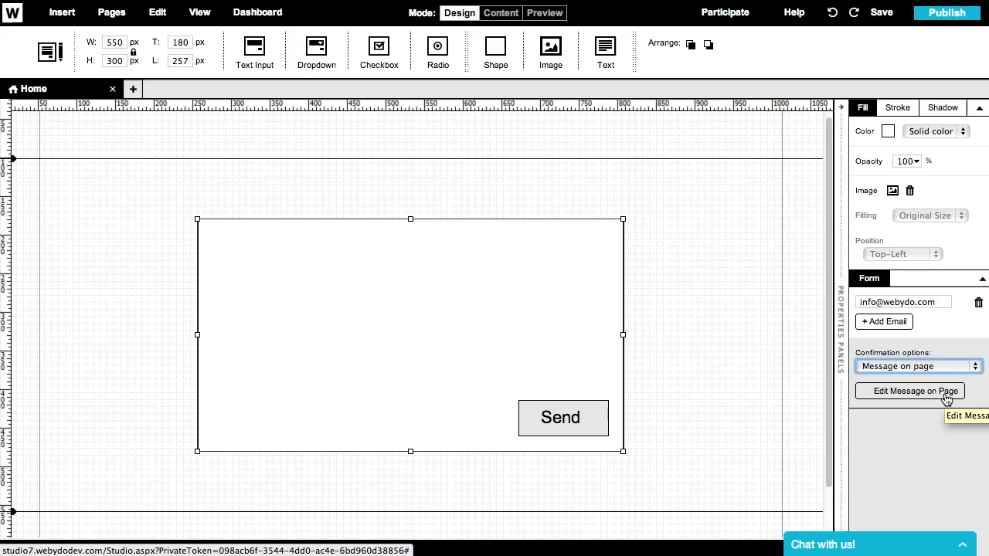
Edit the confirmation message, selecting its success sentence and the Thank You! heading
{"action": "left_click", "coordinate": [909, 391]}
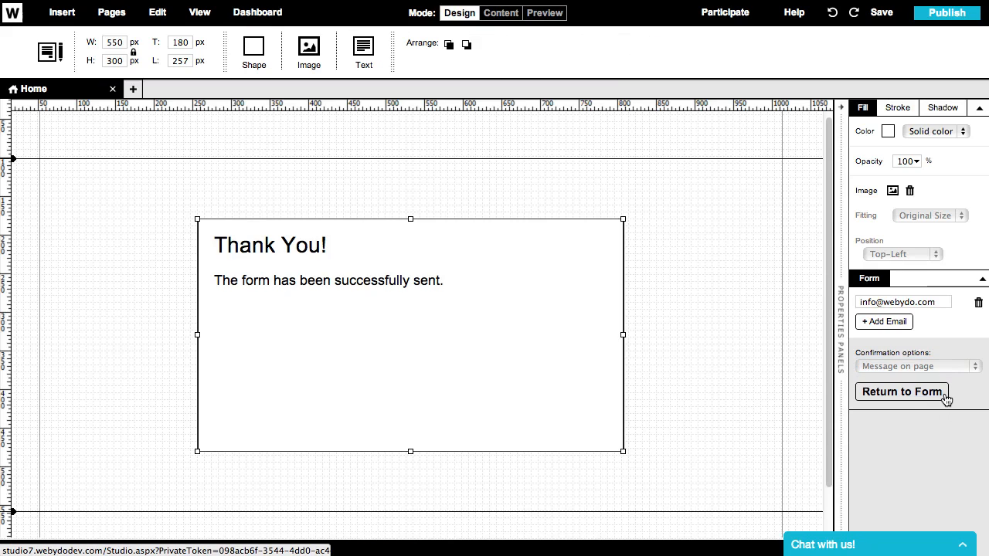
{"action": "left_click", "coordinate": [327, 281]}
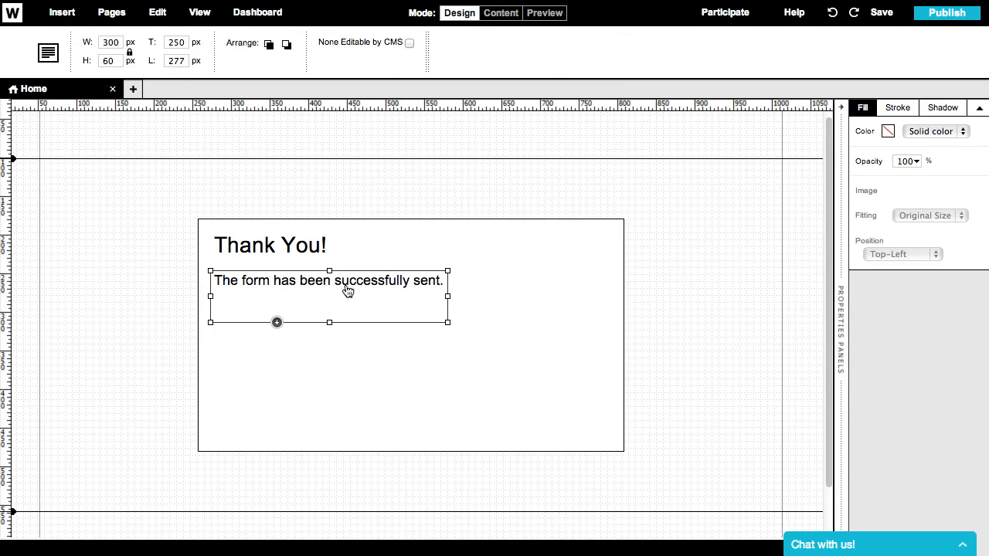
{"action": "left_click", "coordinate": [297, 245]}
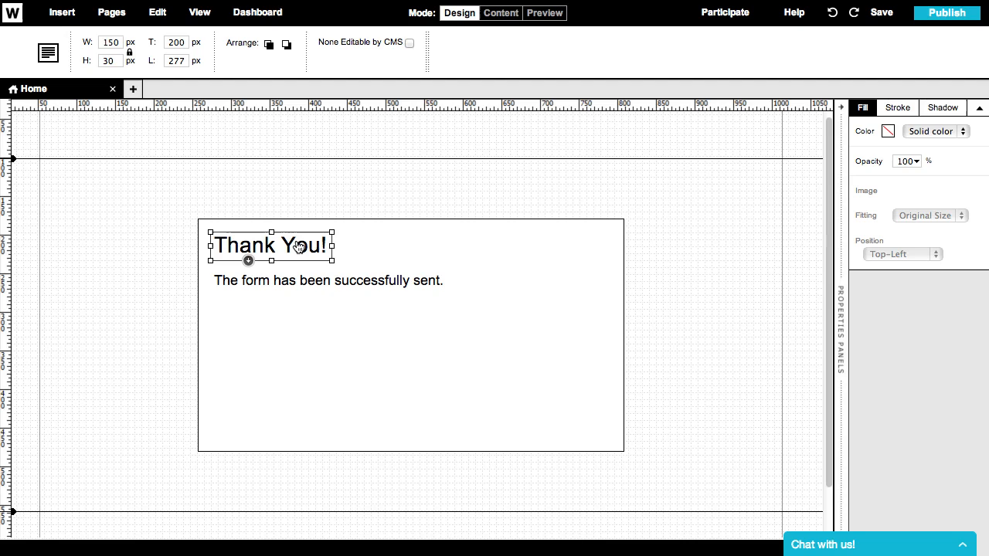
{"action": "mouse_move", "coordinate": [590, 267]}
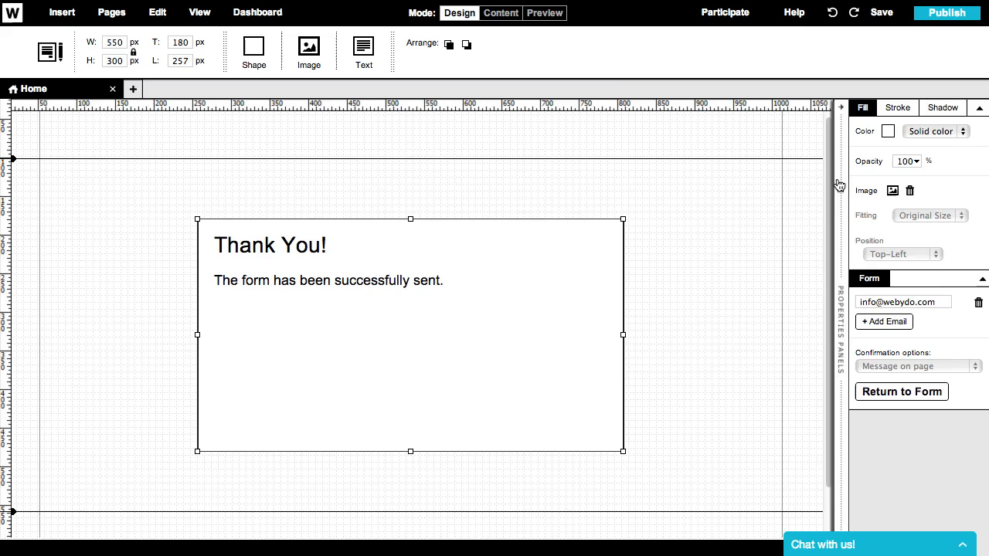
{"action": "left_click", "coordinate": [901, 392]}
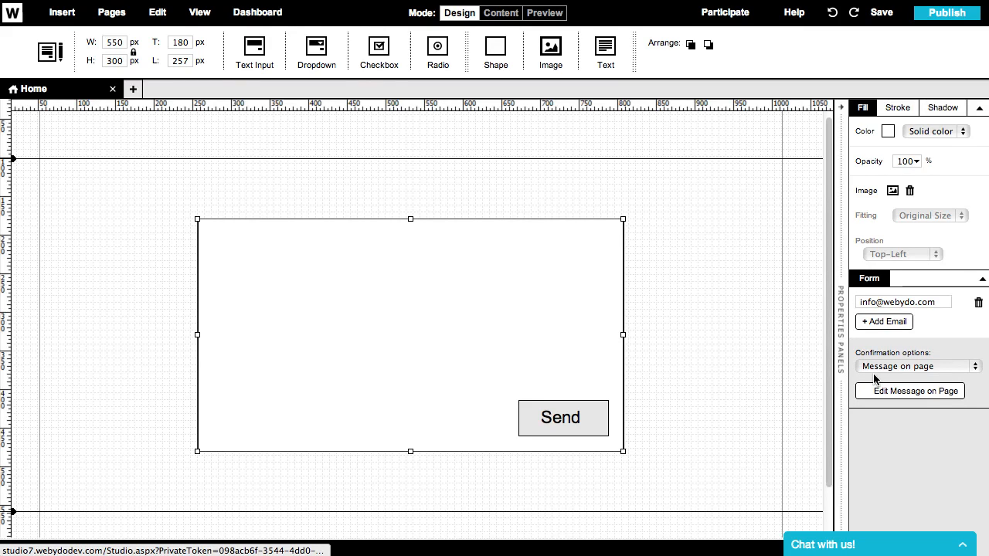
{"action": "left_click", "coordinate": [918, 364]}
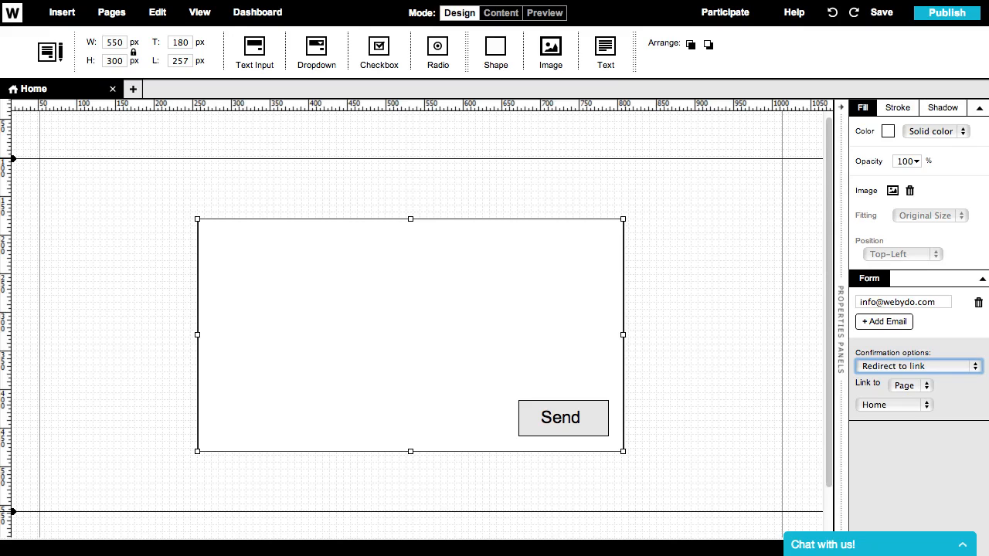
{"action": "left_click", "coordinate": [910, 385]}
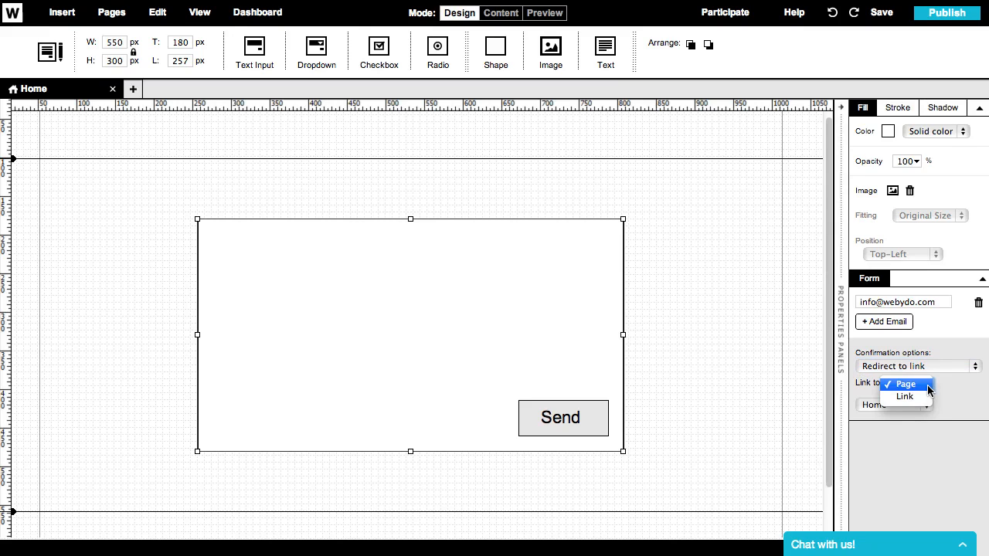
{"action": "left_click", "coordinate": [904, 395]}
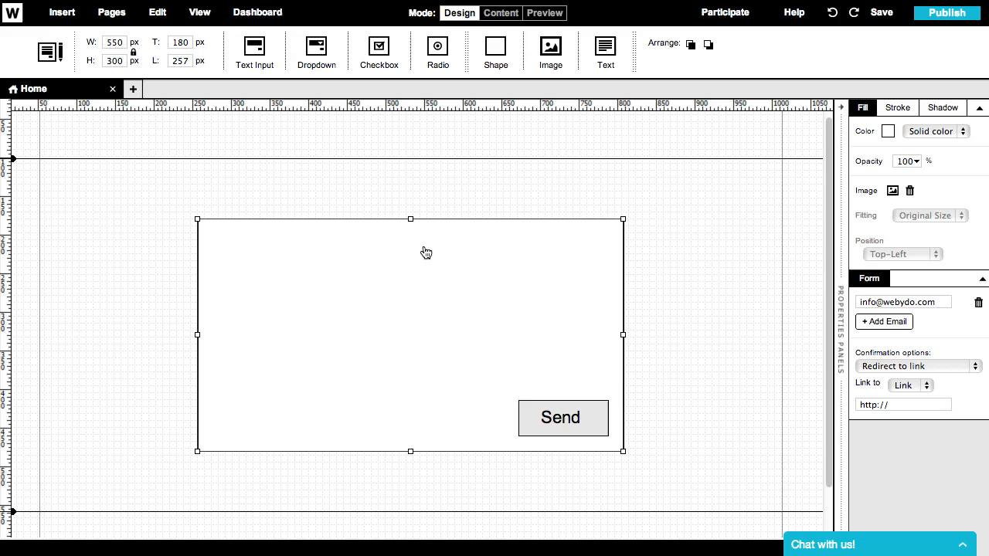
{"action": "mouse_move", "coordinate": [253, 50]}
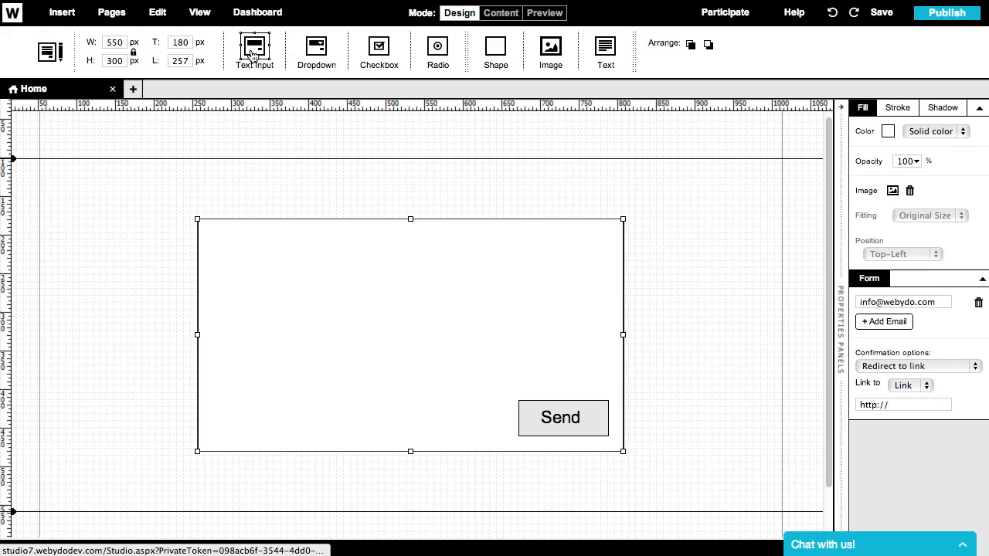
{"action": "mouse_move", "coordinate": [254, 49]}
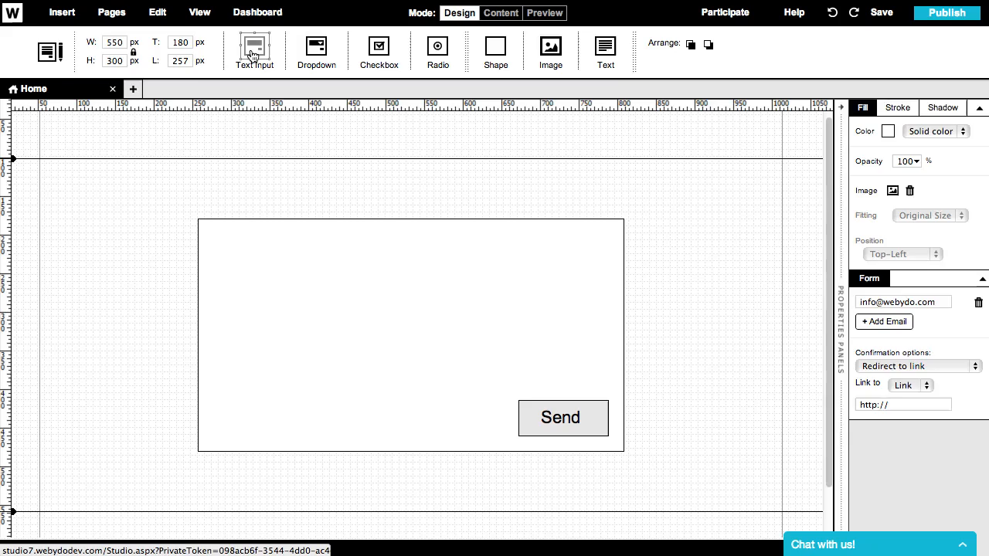
Add a labelled single-line text field above Send and select its label element
{"action": "left_click", "coordinate": [253, 48]}
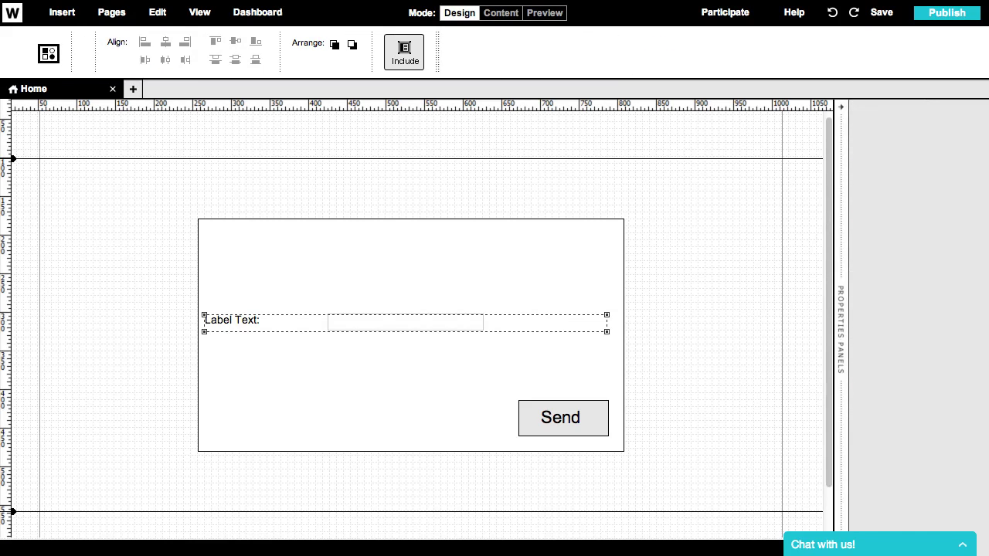
{"action": "mouse_move", "coordinate": [229, 337]}
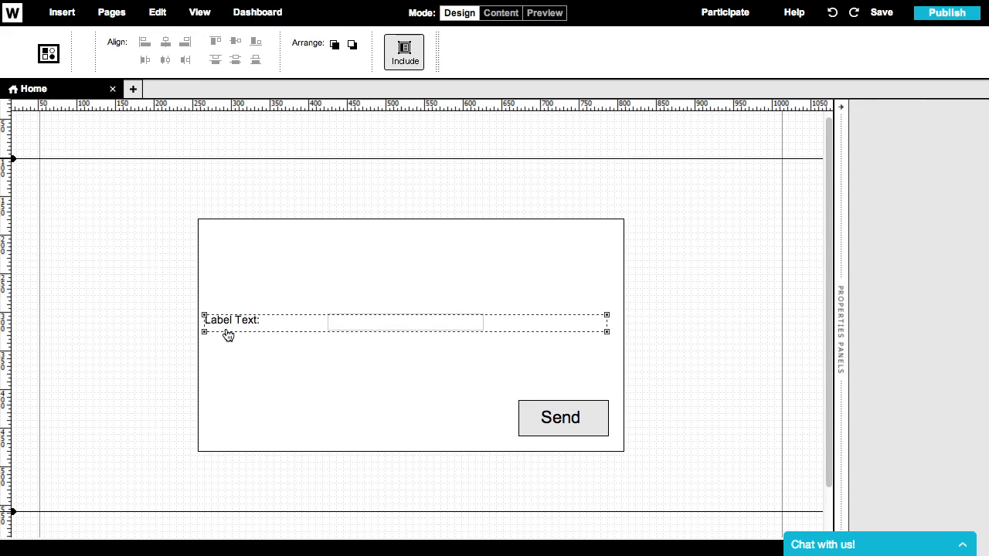
{"action": "mouse_move", "coordinate": [575, 337]}
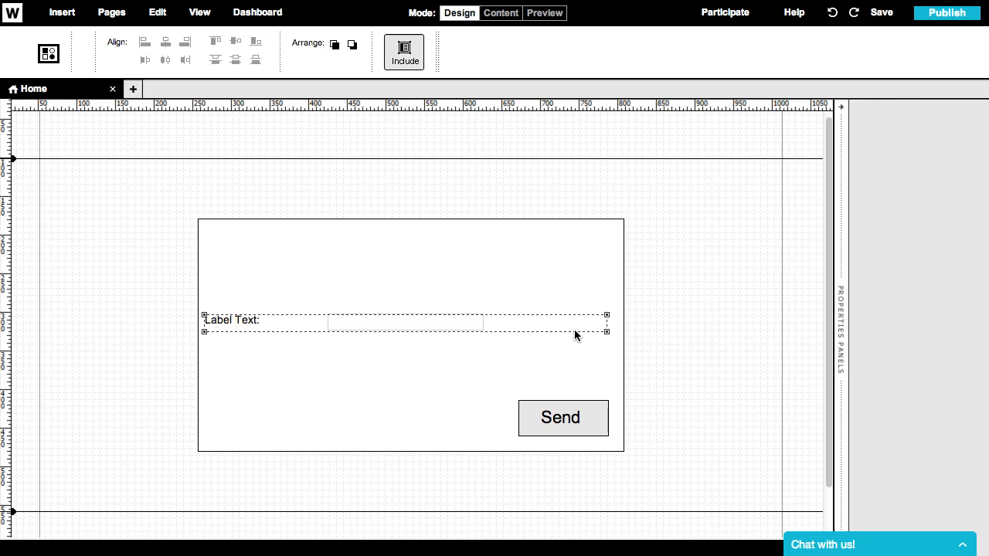
{"action": "mouse_move", "coordinate": [495, 368]}
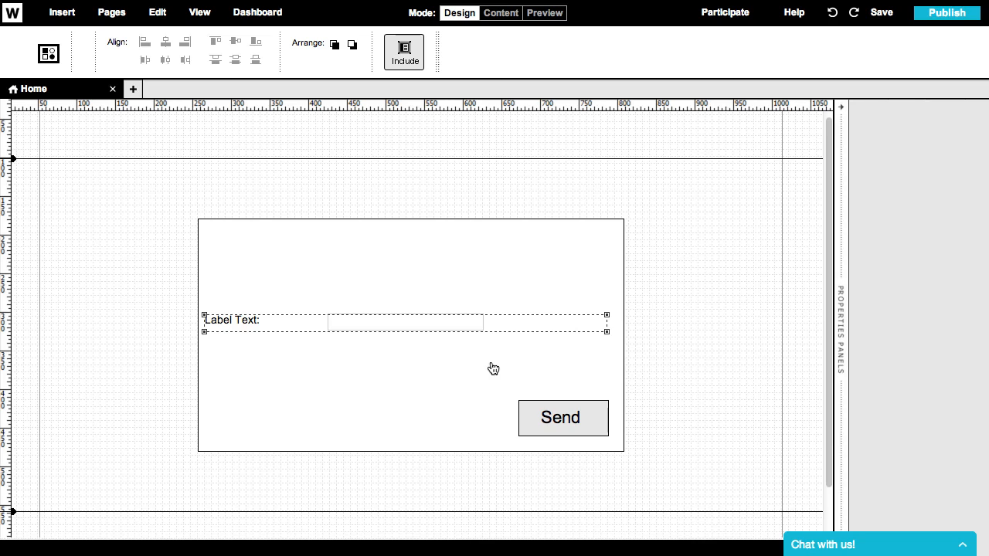
{"action": "left_click", "coordinate": [404, 323]}
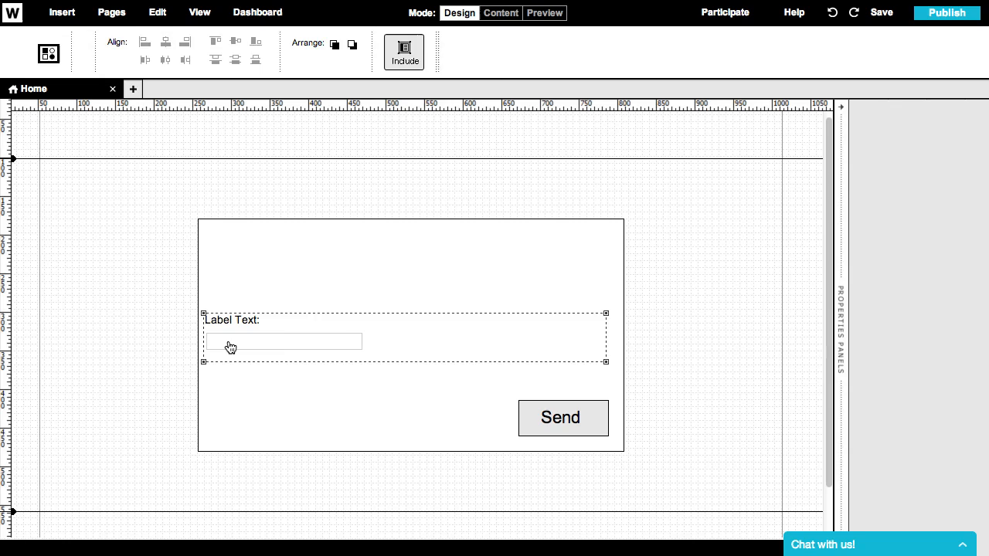
{"action": "left_click", "coordinate": [283, 342]}
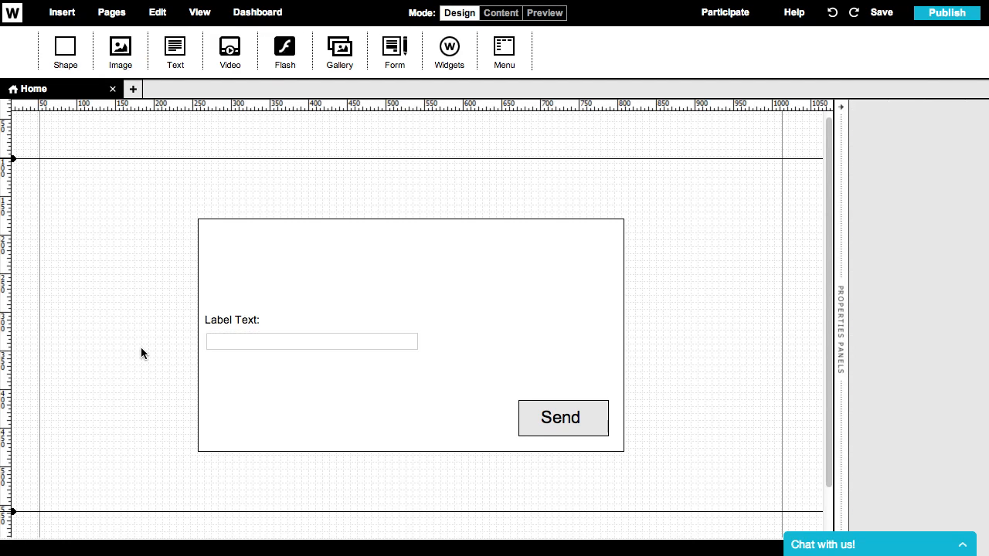
{"action": "mouse_move", "coordinate": [243, 354]}
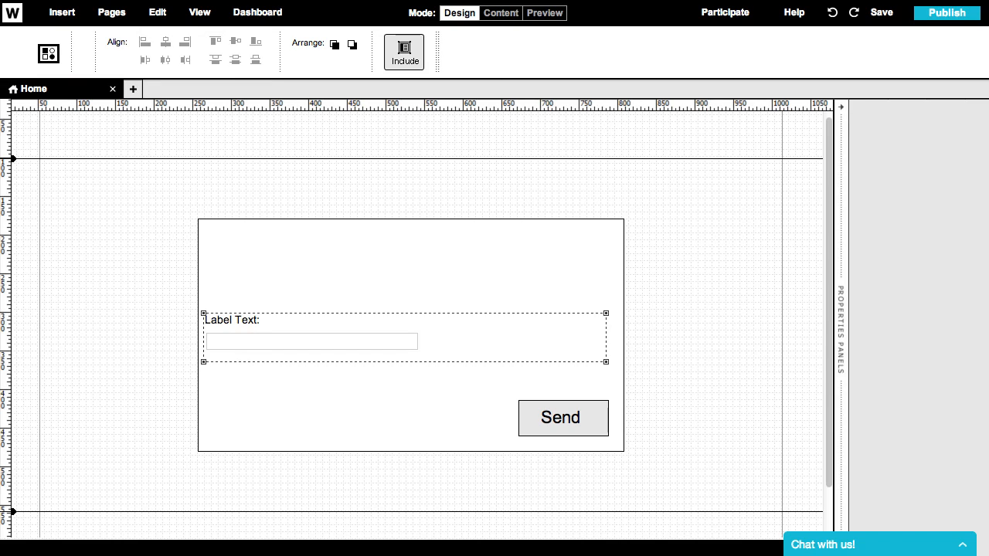
{"action": "mouse_move", "coordinate": [31, 377]}
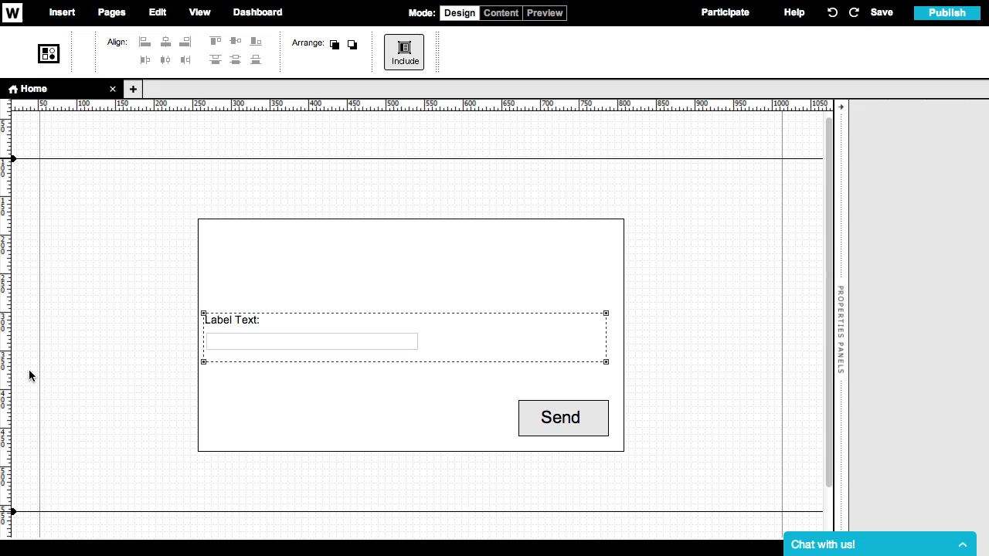
{"action": "left_click", "coordinate": [232, 320]}
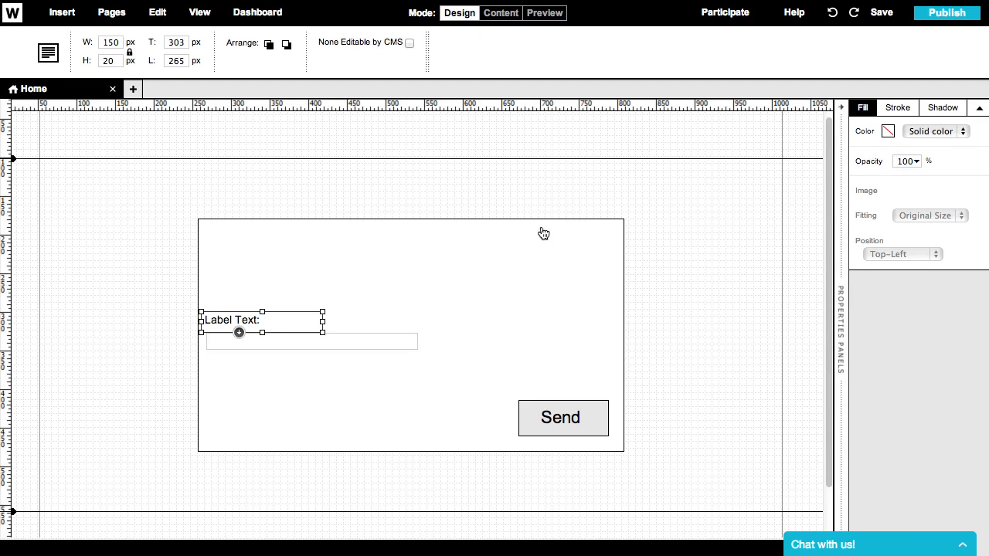
Make the text input a taller multi-line box validated as a number
{"action": "double_click", "coordinate": [230, 320]}
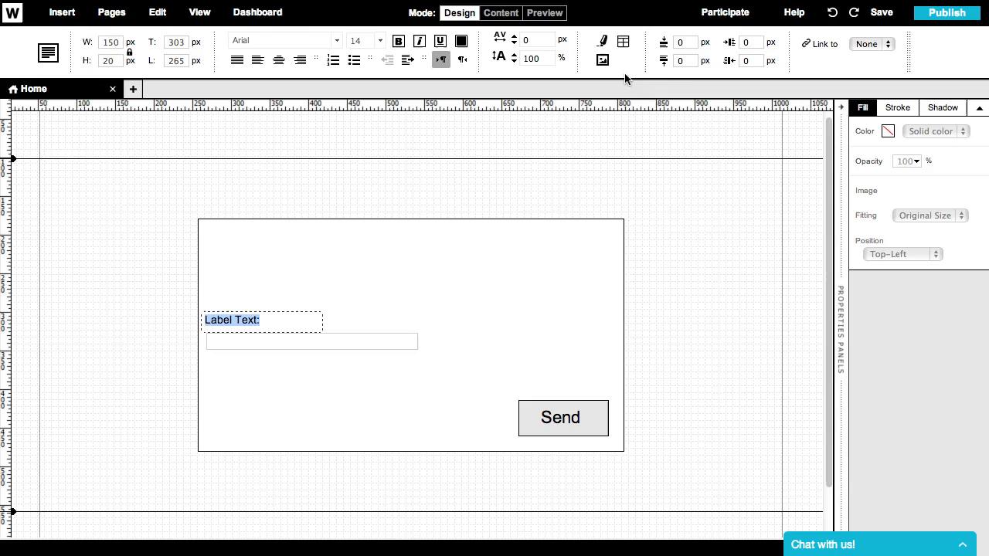
{"action": "mouse_move", "coordinate": [874, 74]}
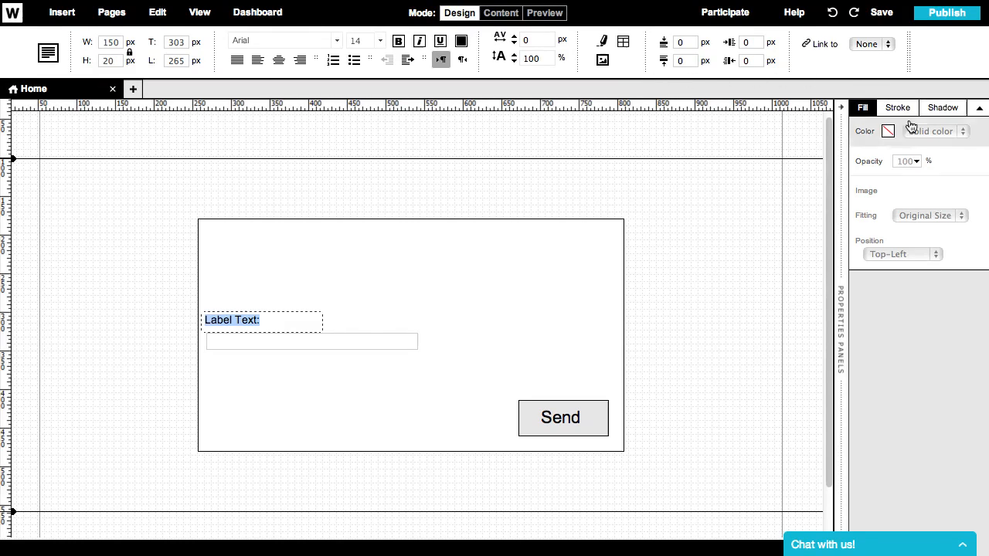
{"action": "mouse_move", "coordinate": [377, 330]}
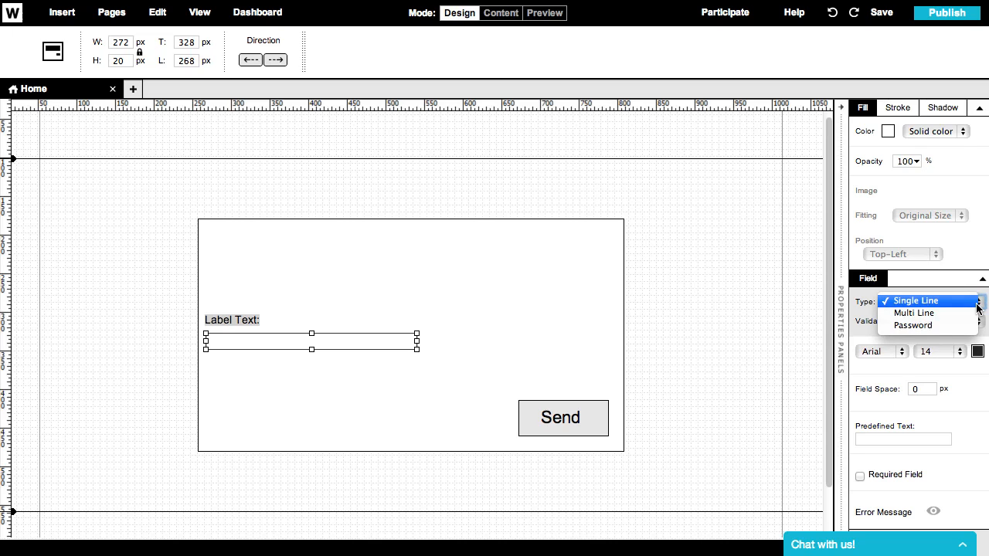
{"action": "mouse_move", "coordinate": [915, 312]}
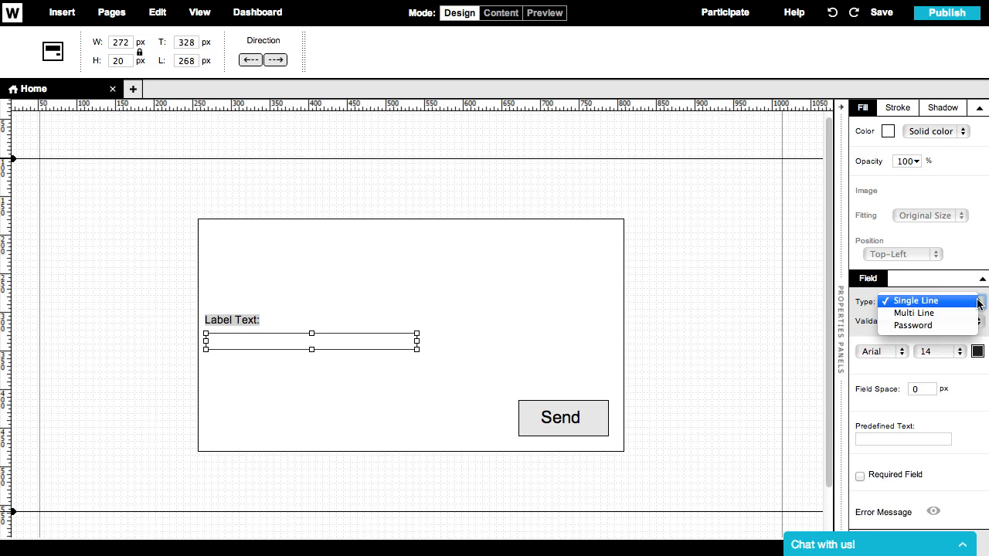
{"action": "left_click", "coordinate": [913, 312]}
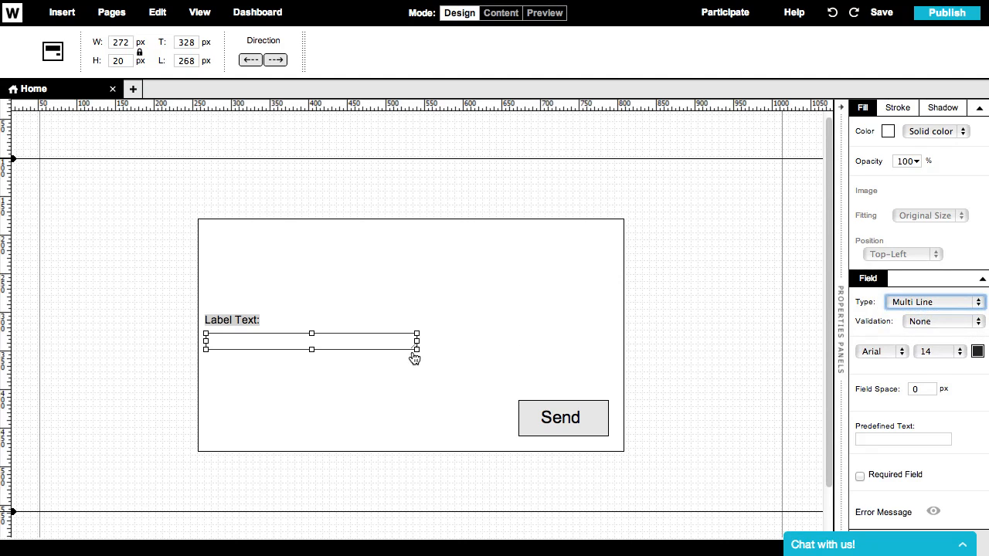
{"action": "left_click_drag", "start_coordinate": [312, 350], "coordinate": [312, 388]}
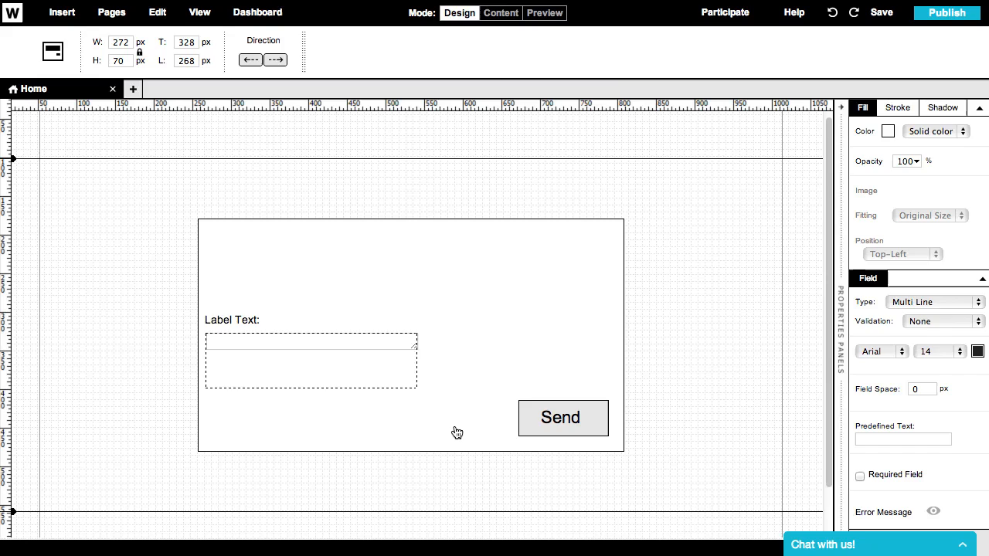
{"action": "left_click", "coordinate": [311, 358]}
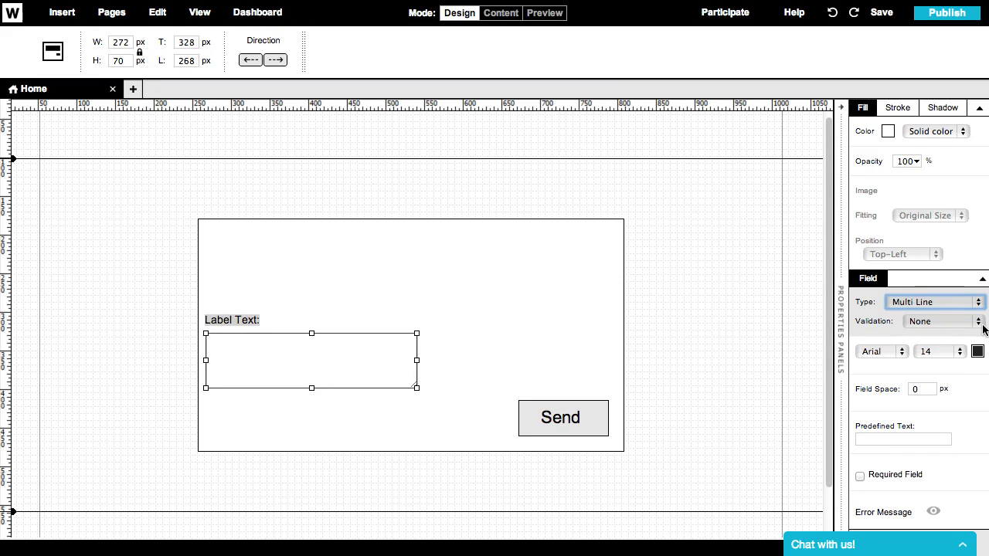
{"action": "left_click", "coordinate": [977, 320]}
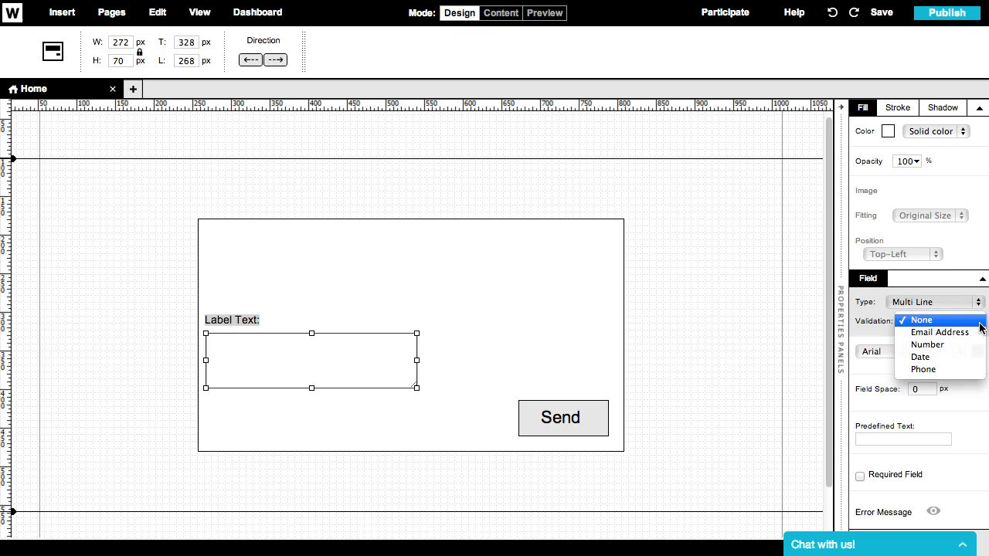
{"action": "mouse_move", "coordinate": [927, 344]}
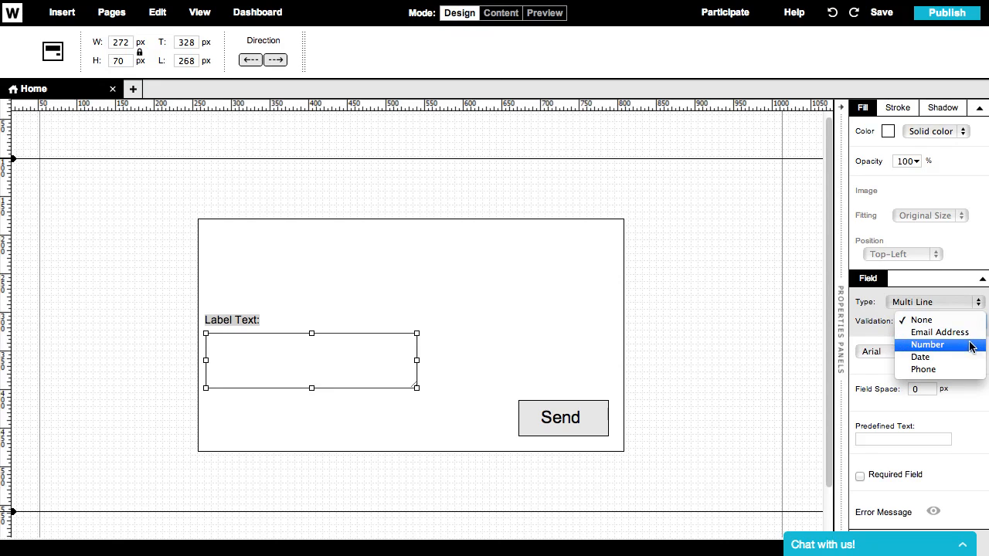
{"action": "left_click", "coordinate": [927, 345]}
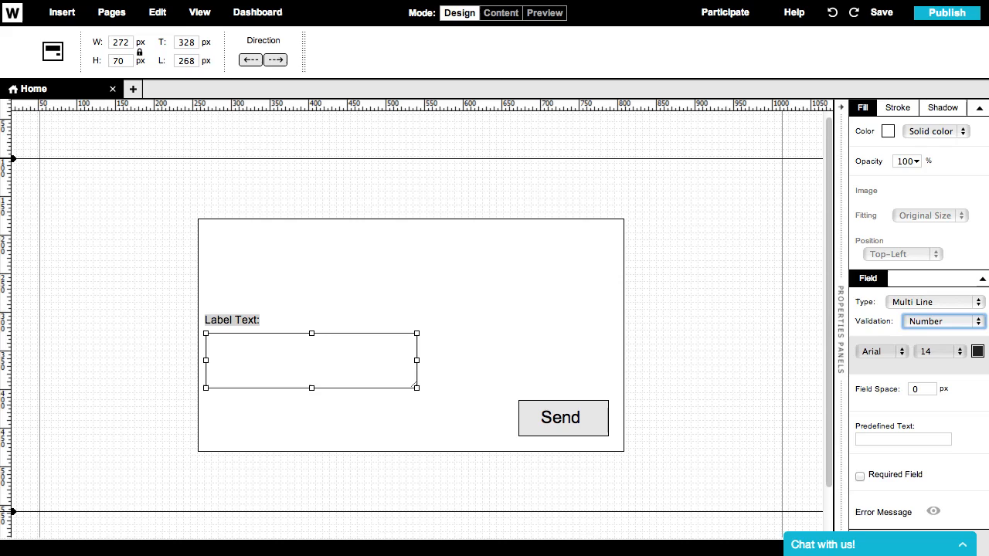
{"action": "mouse_move", "coordinate": [951, 400]}
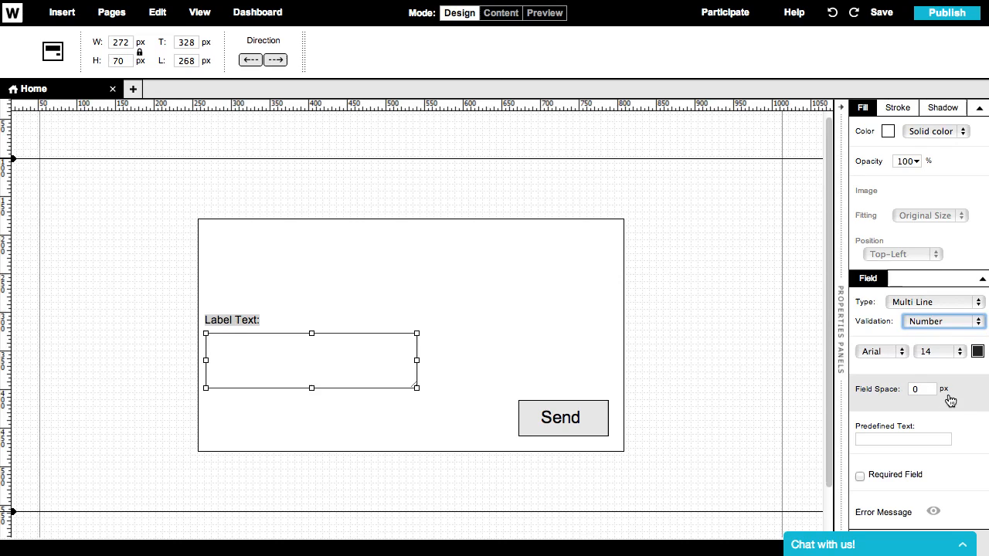
Give the text field placeholder 'Write Here' and make it required
{"action": "left_click", "coordinate": [921, 389]}
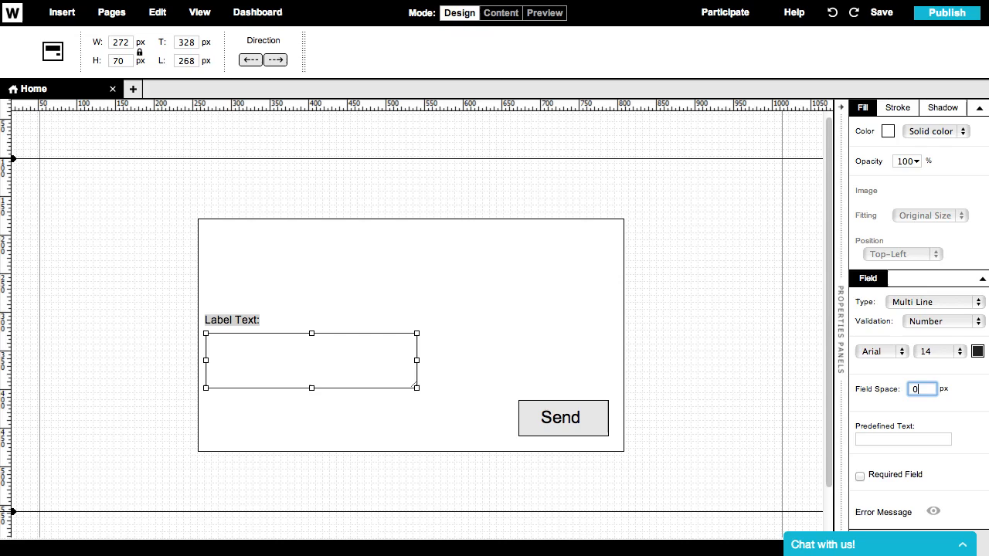
{"action": "left_click", "coordinate": [903, 439]}
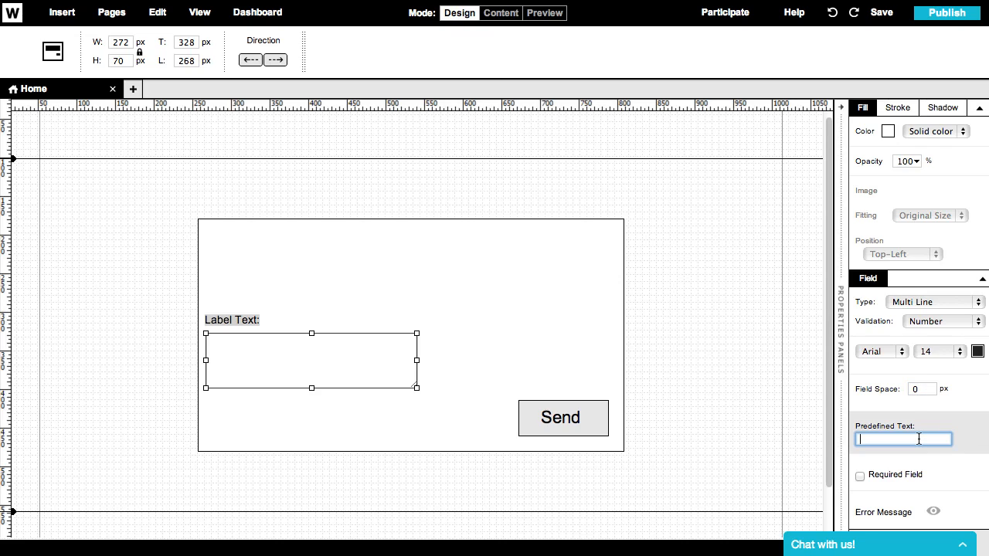
{"action": "type", "text": "Write"}
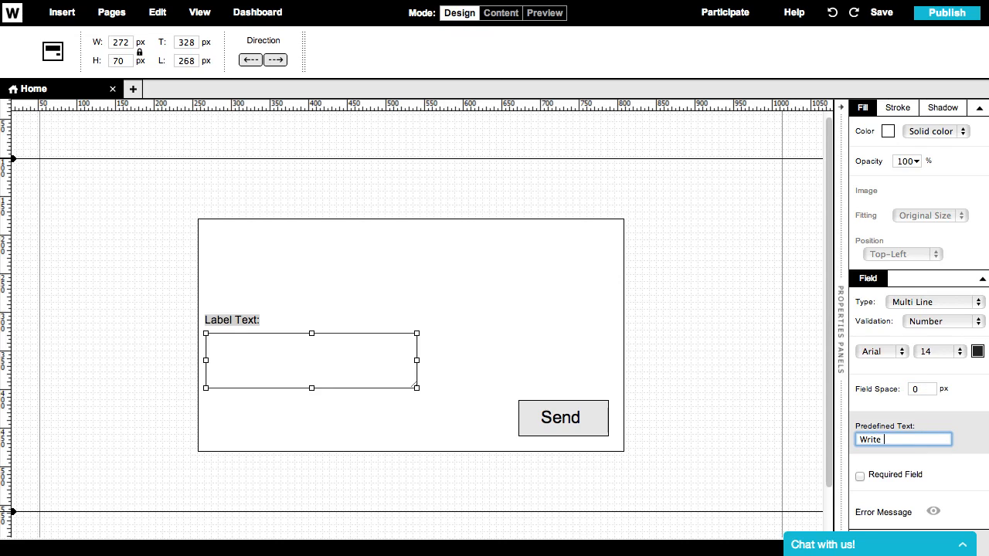
{"action": "type", "text": "Here"}
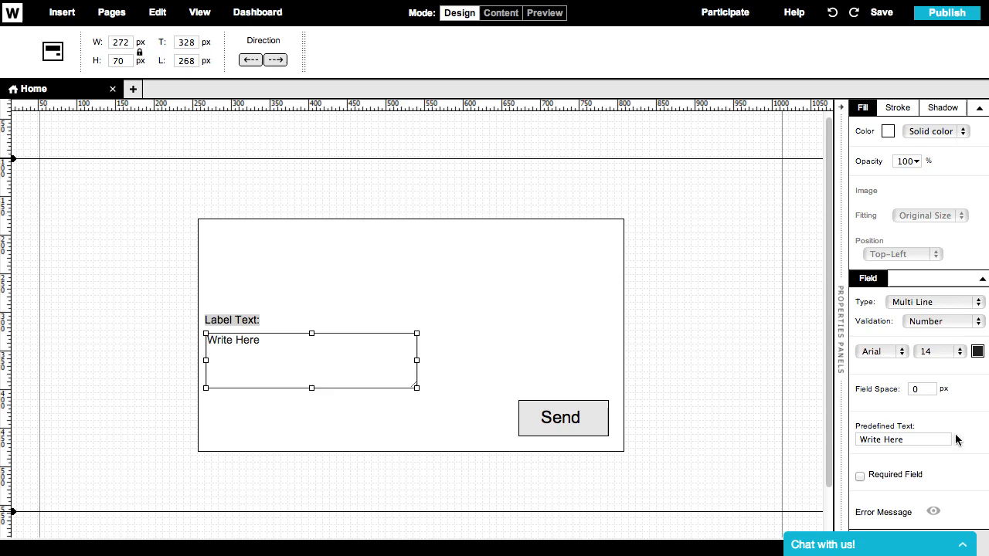
{"action": "mouse_move", "coordinate": [893, 483]}
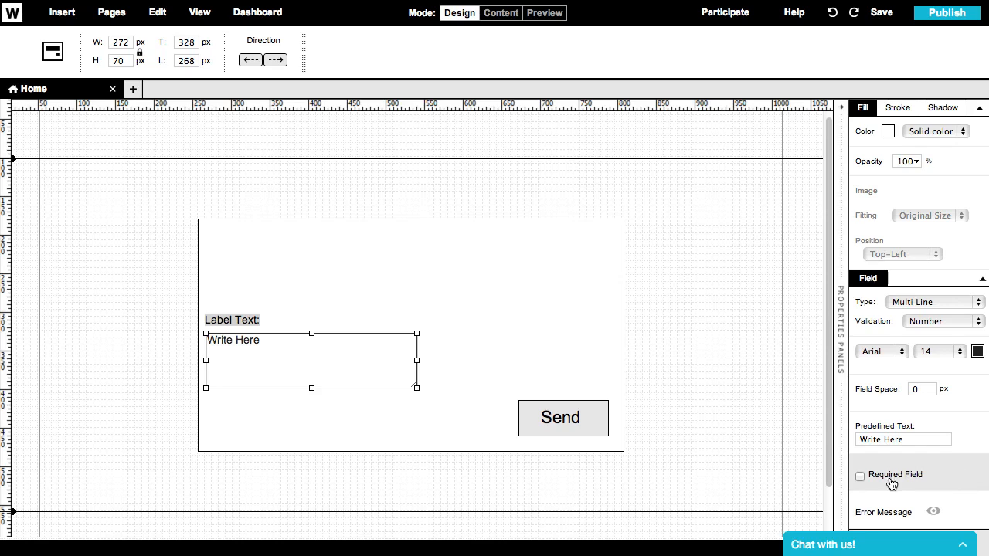
{"action": "left_click", "coordinate": [859, 476]}
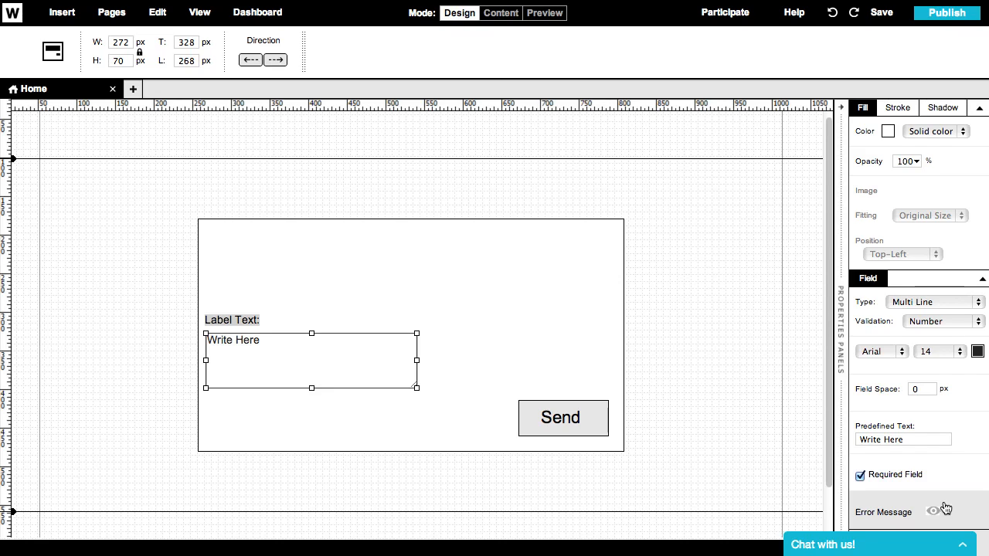
{"action": "left_click", "coordinate": [933, 513]}
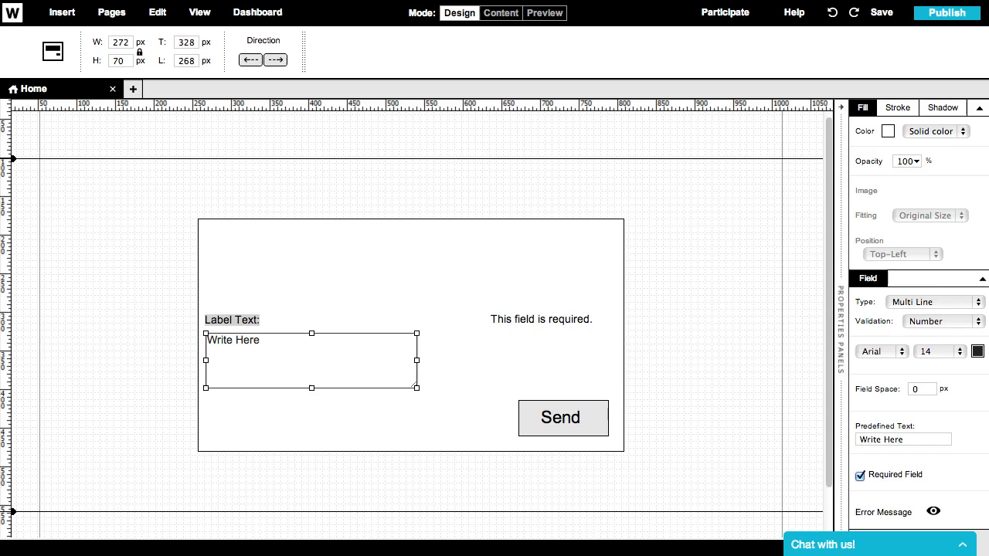
Remove the whole text-field row, leaving only the Send button
{"action": "left_click", "coordinate": [541, 318]}
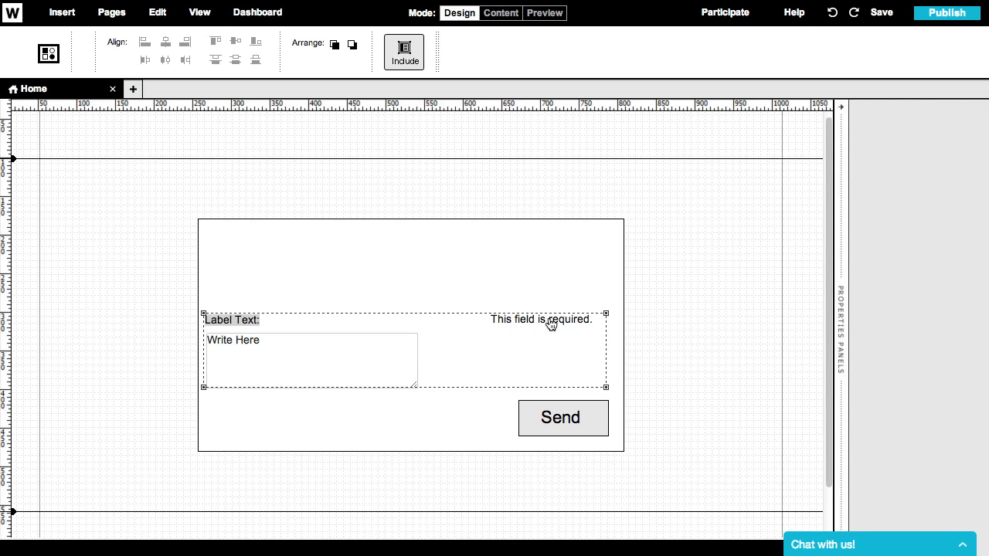
{"action": "left_click", "coordinate": [541, 318]}
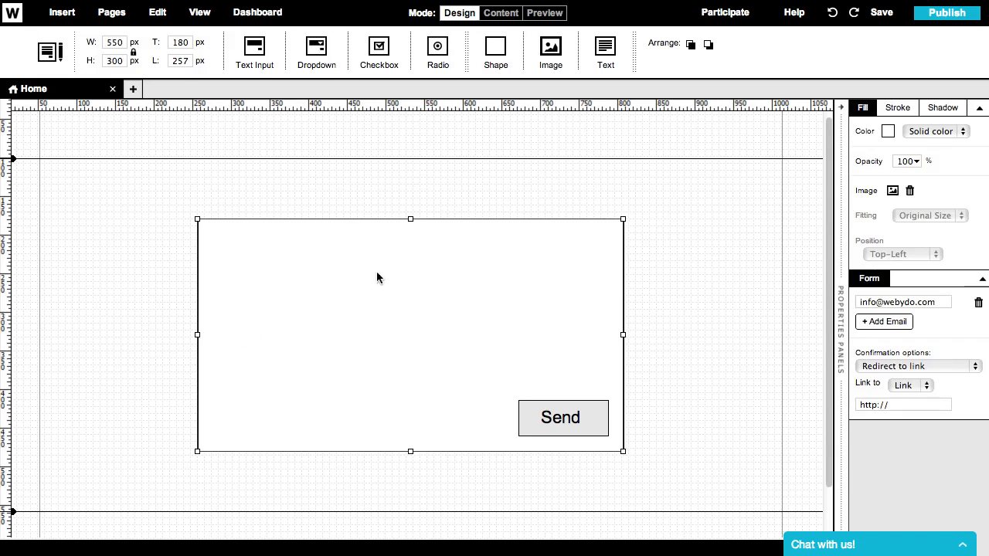
{"action": "left_click", "coordinate": [315, 53]}
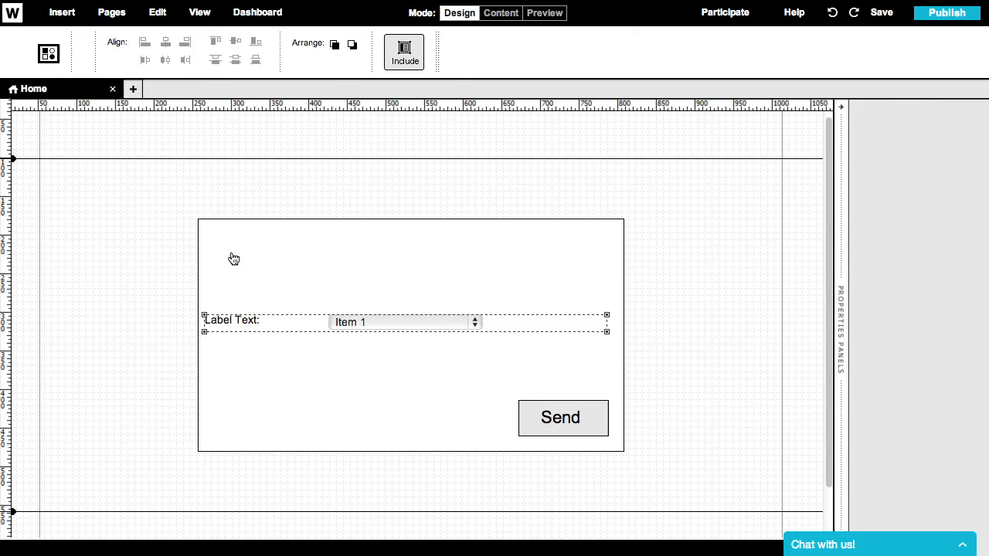
{"action": "mouse_move", "coordinate": [349, 337]}
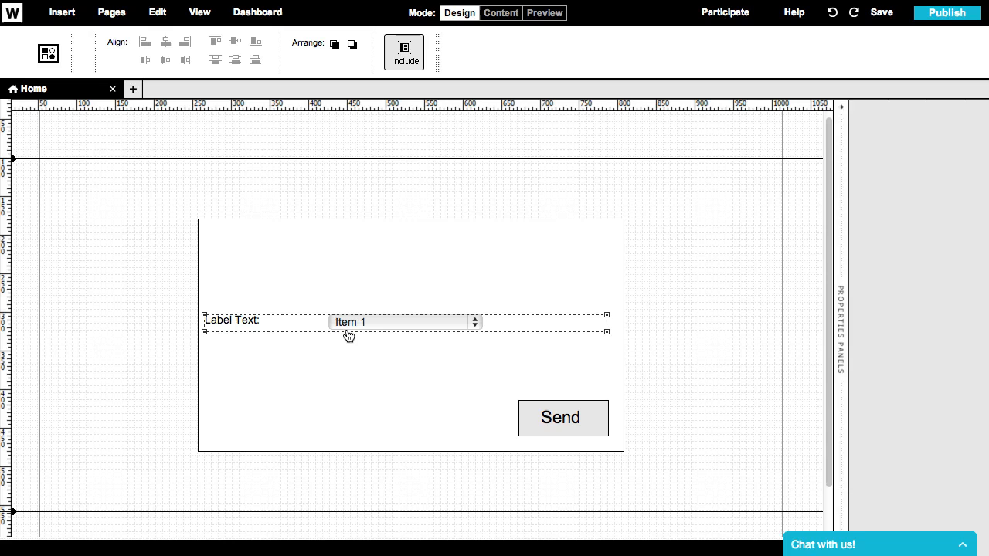
{"action": "mouse_move", "coordinate": [532, 363]}
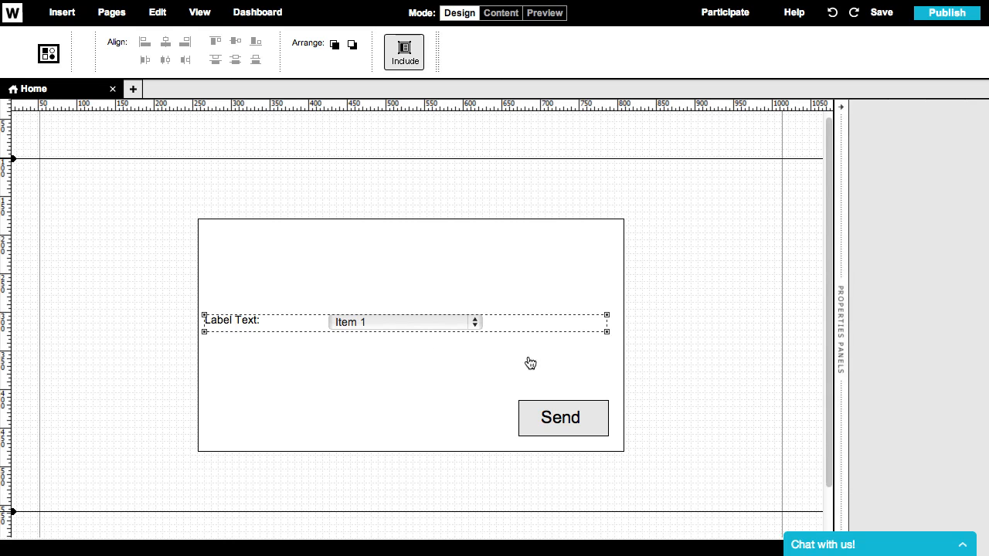
{"action": "mouse_move", "coordinate": [368, 324]}
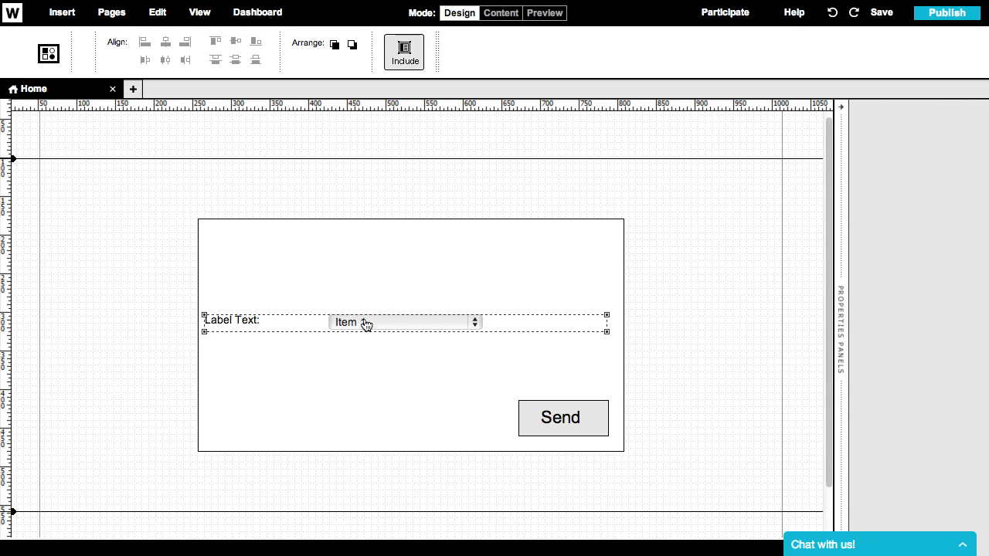
{"action": "left_click", "coordinate": [401, 323]}
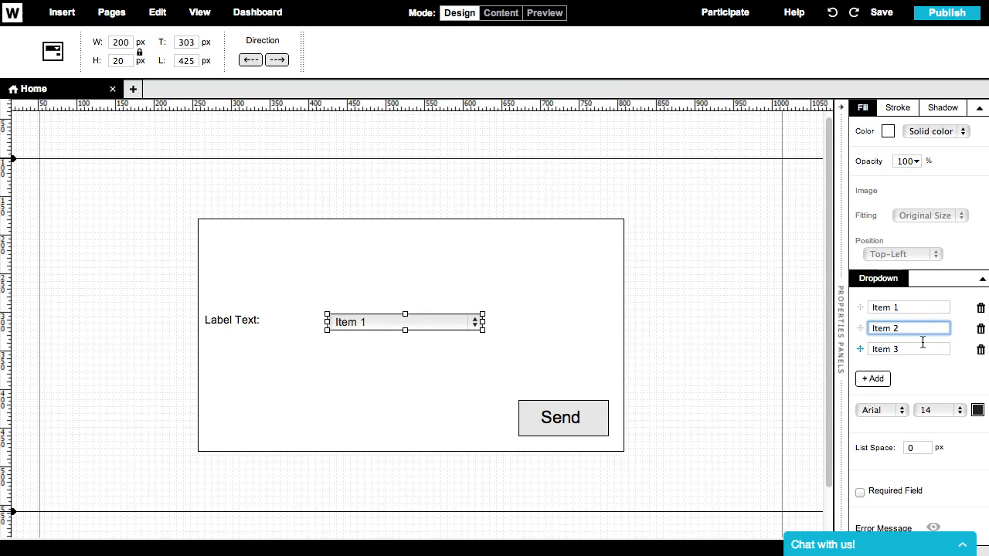
{"action": "left_click", "coordinate": [909, 349]}
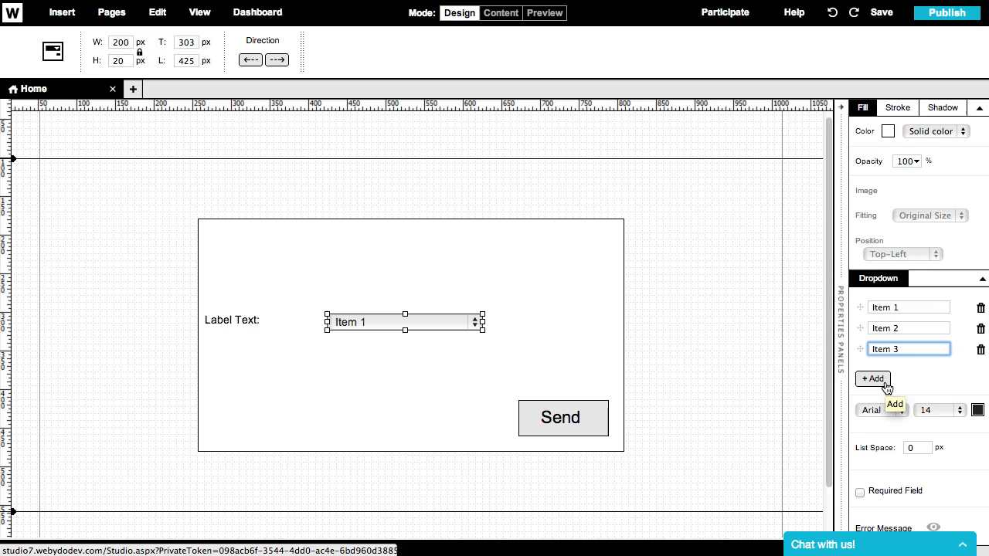
{"action": "mouse_move", "coordinate": [860, 328]}
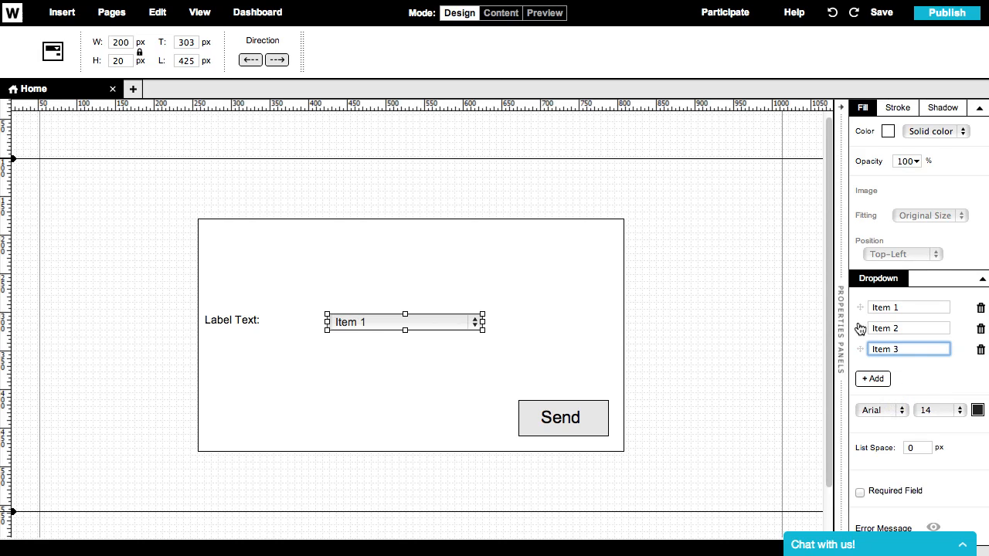
{"action": "left_click_drag", "start_coordinate": [859, 327], "coordinate": [859, 301]}
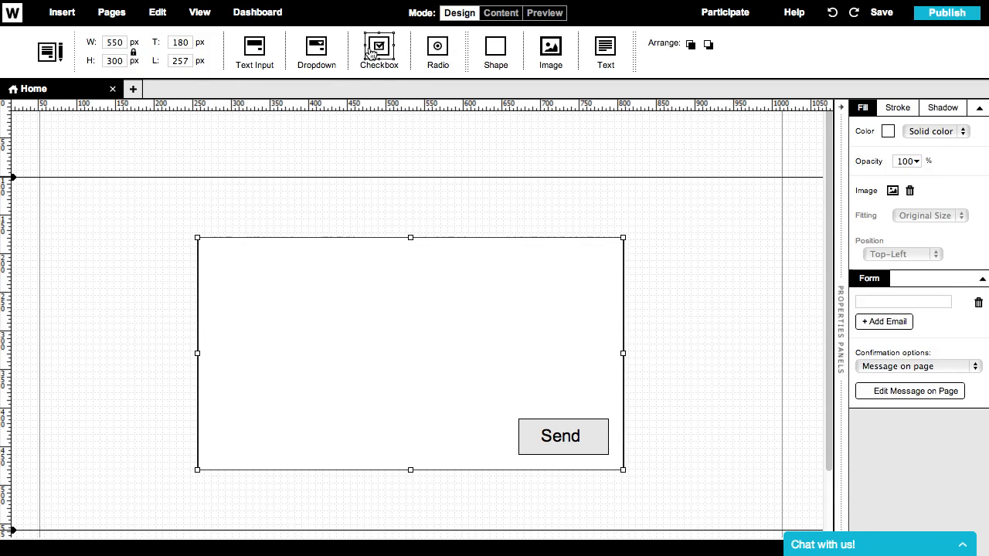
Add a checkbox group with label2 moved first and pre-checked, and checkbox spacing 5
{"action": "left_click", "coordinate": [380, 52]}
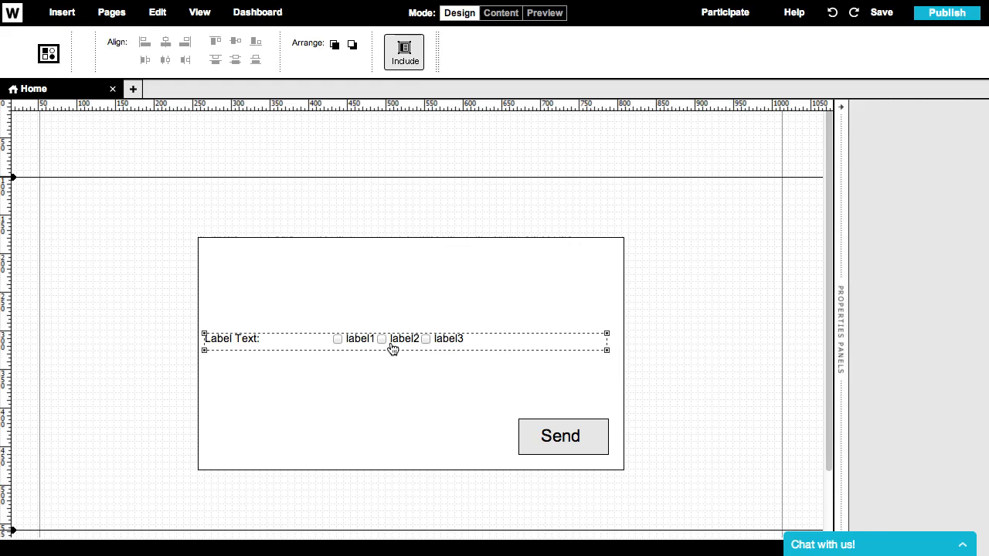
{"action": "left_click", "coordinate": [405, 338]}
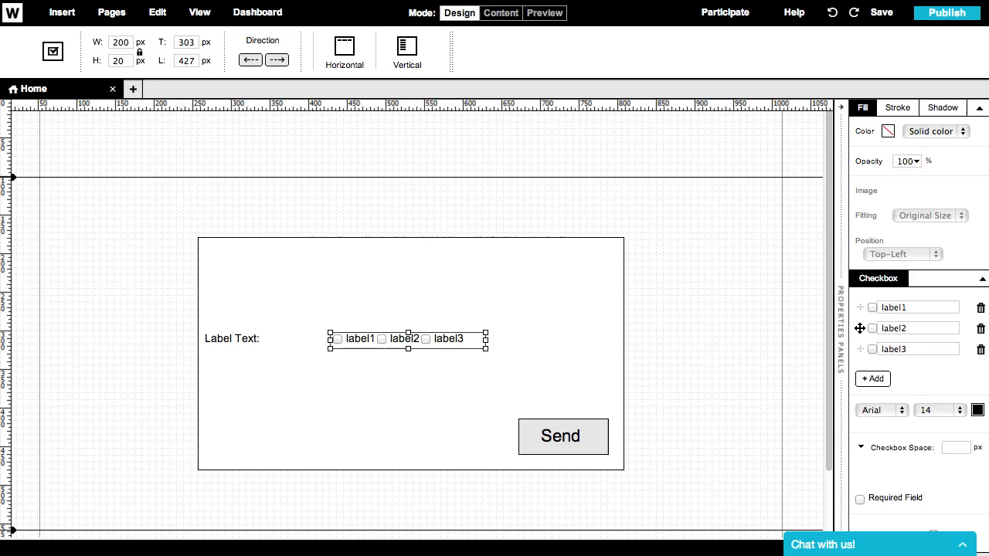
{"action": "left_click_drag", "start_coordinate": [859, 328], "coordinate": [859, 306]}
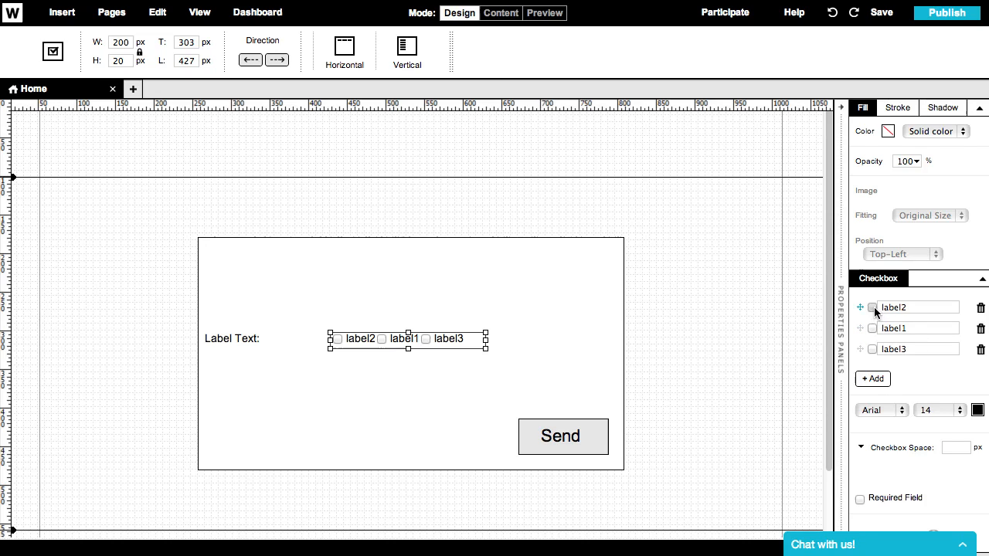
{"action": "left_click", "coordinate": [873, 306]}
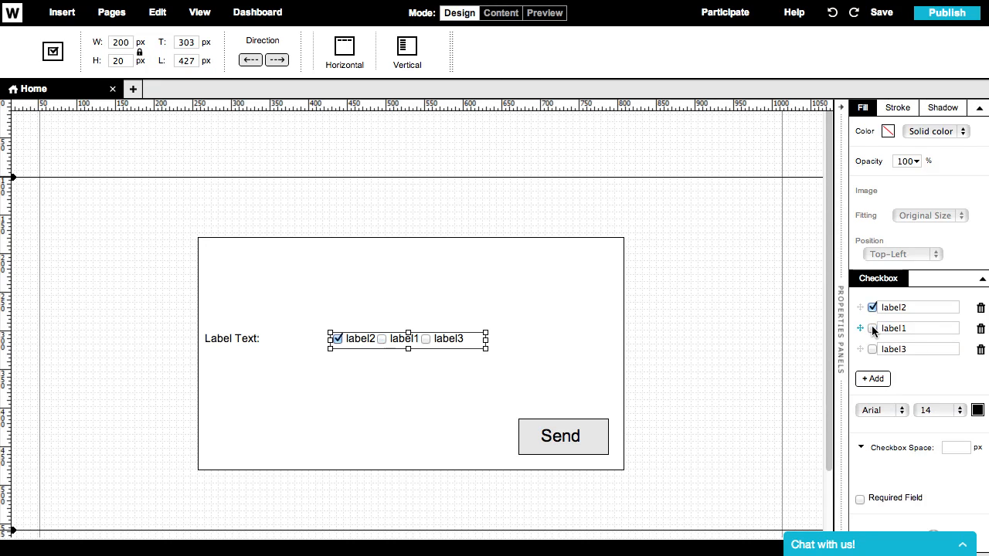
{"action": "left_click", "coordinate": [871, 327]}
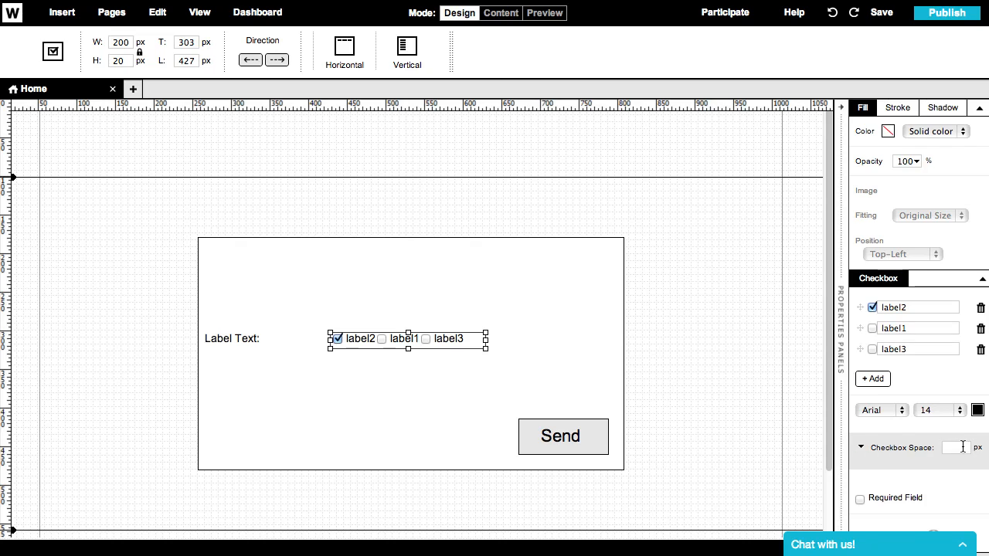
{"action": "type", "text": "5"}
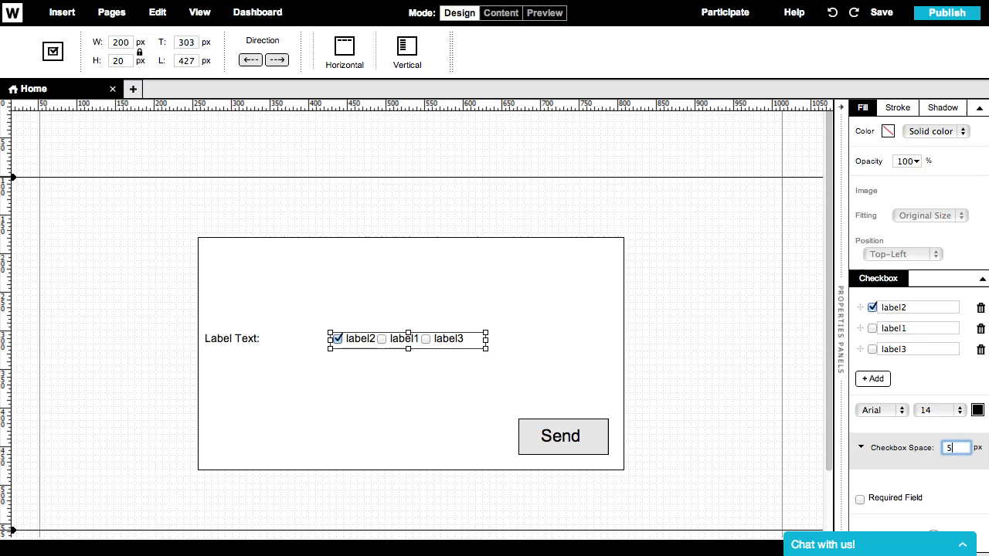
{"action": "left_click", "coordinate": [861, 448]}
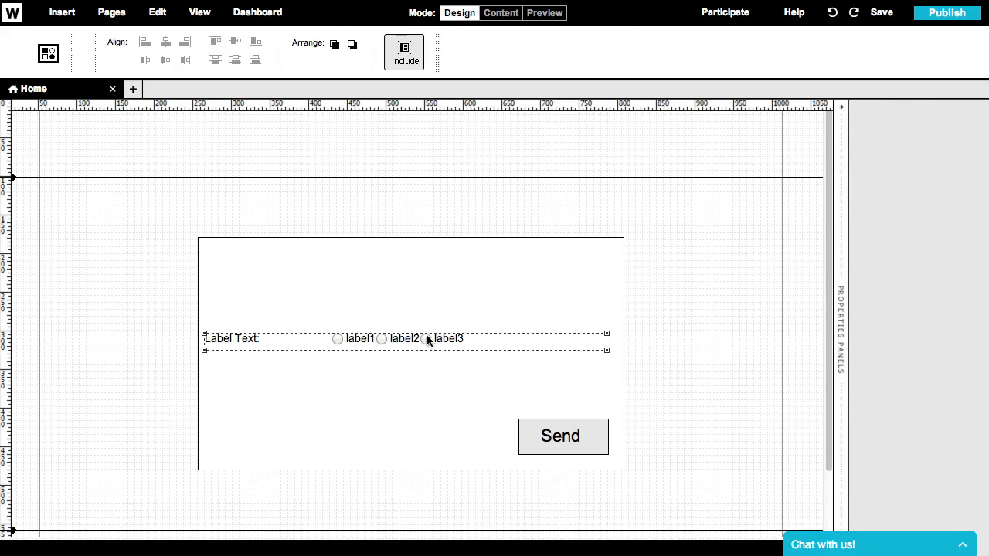
Edit the radio group's labels and make label3 its preselected option
{"action": "left_click", "coordinate": [427, 339]}
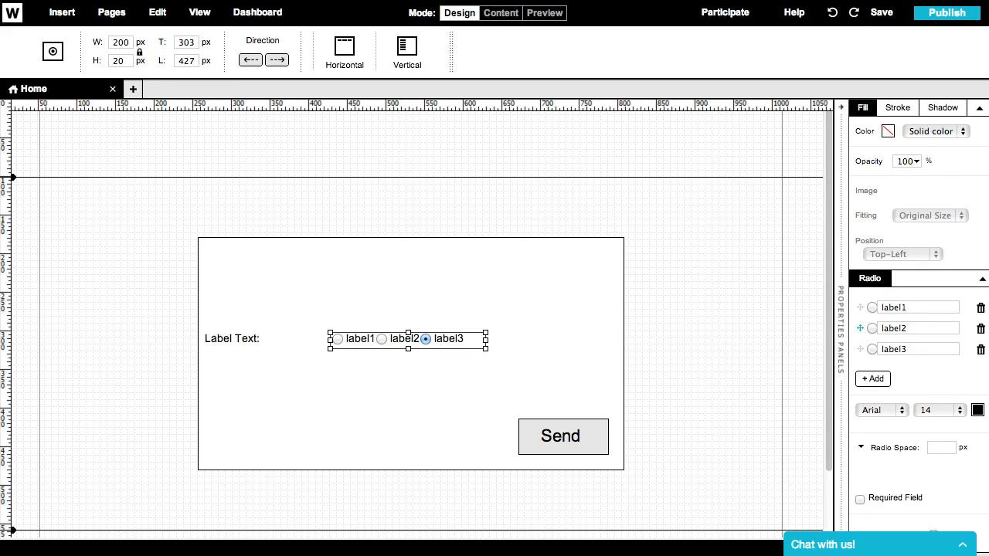
{"action": "left_click", "coordinate": [918, 306]}
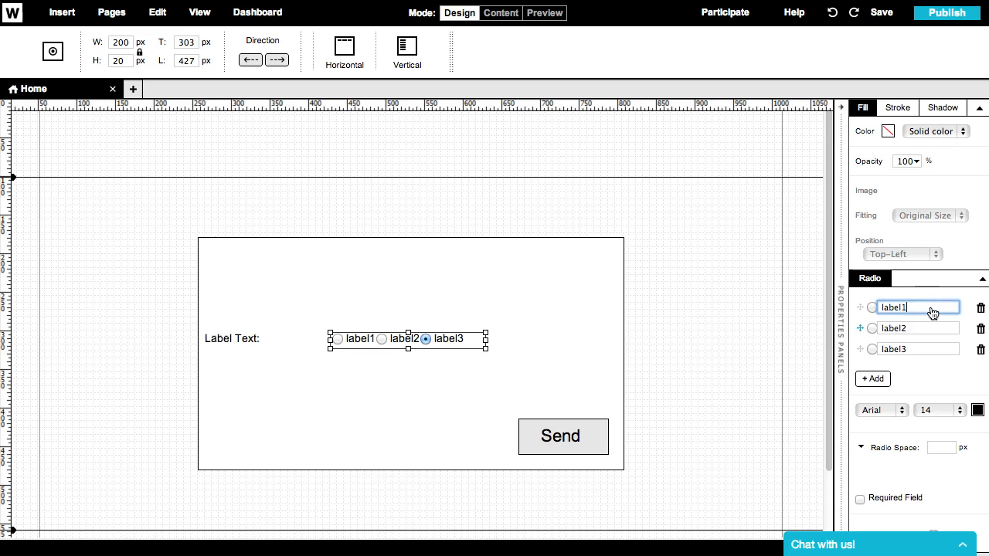
{"action": "left_click", "coordinate": [917, 350]}
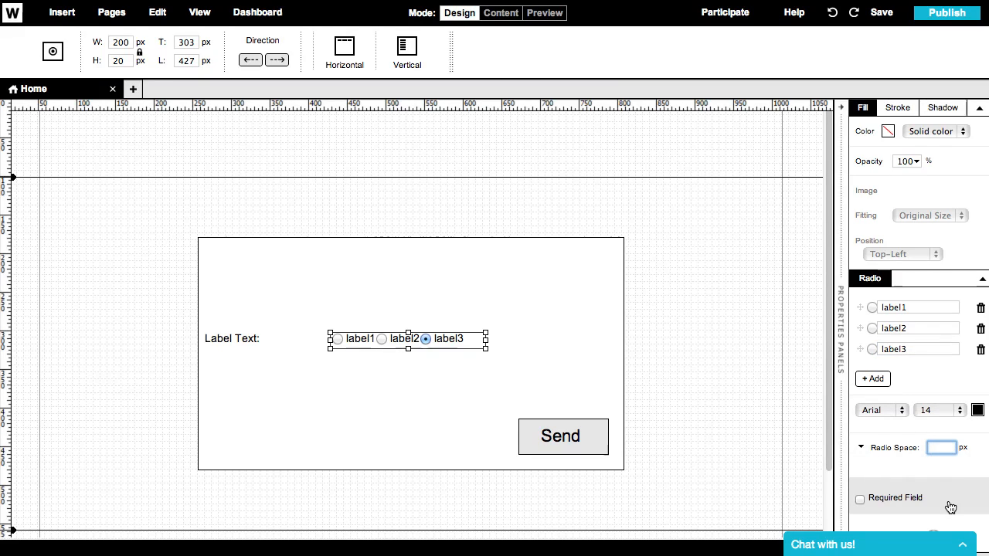
{"action": "mouse_move", "coordinate": [934, 535]}
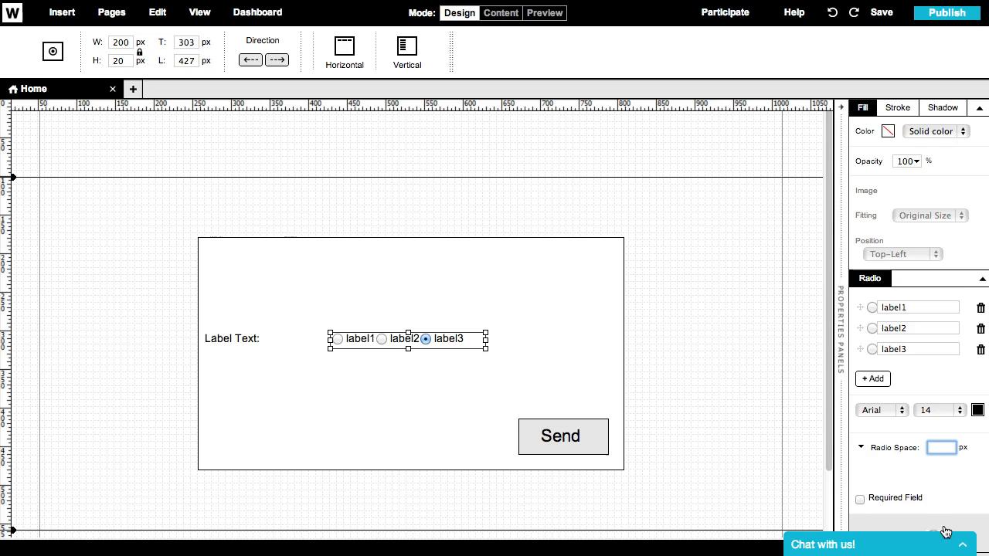
{"action": "left_click", "coordinate": [873, 308]}
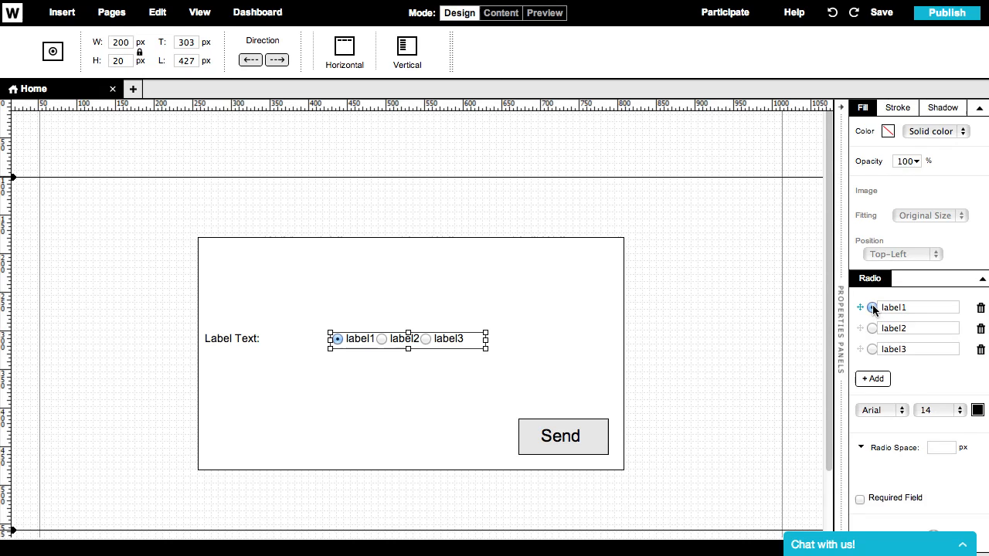
{"action": "left_click", "coordinate": [872, 328]}
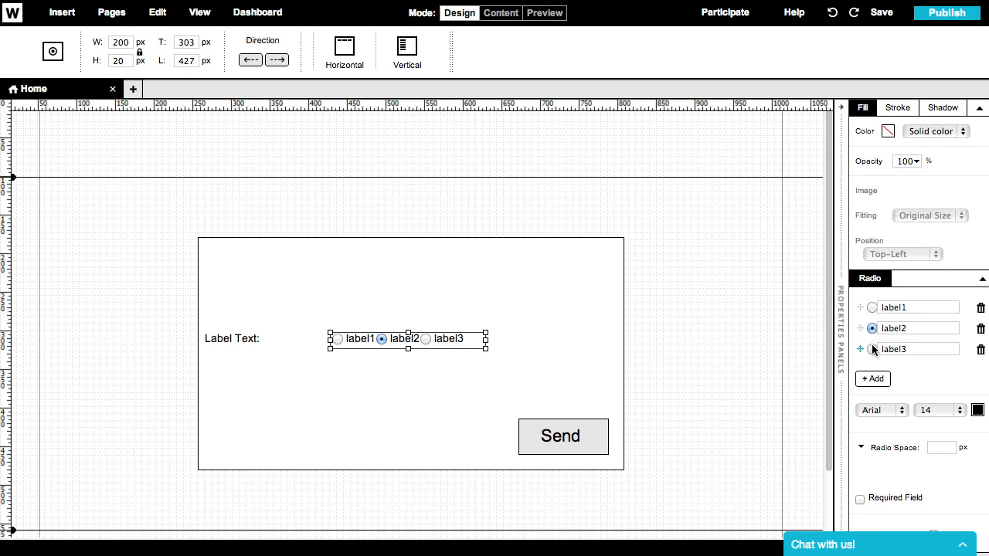
{"action": "left_click", "coordinate": [871, 349]}
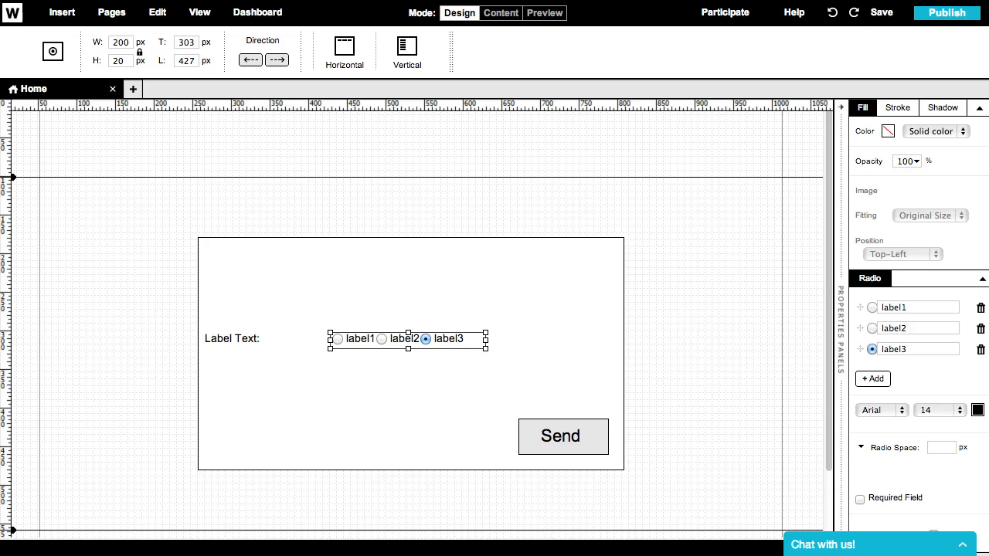